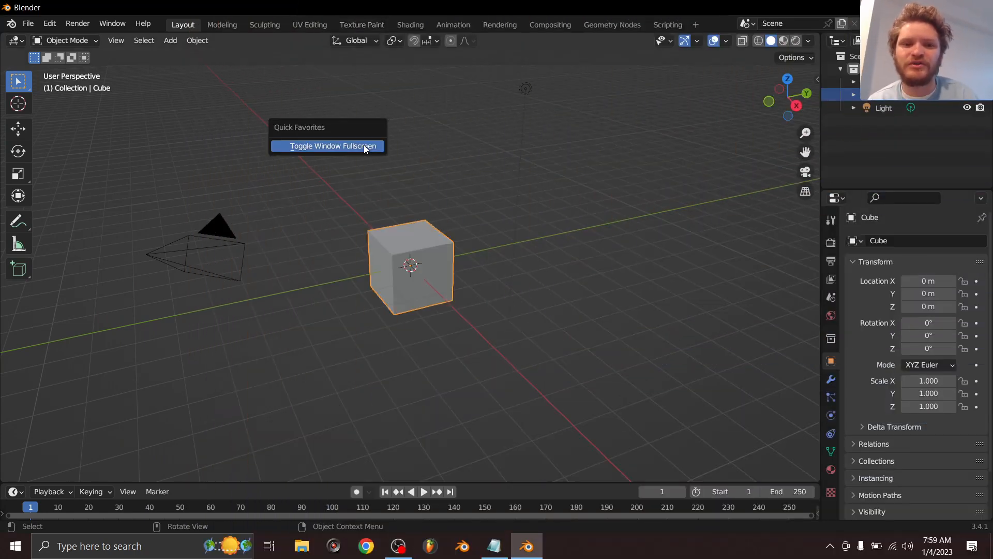
- Toggle the Blender window to fullscreen from Quick Favorites
left_click(334, 146)
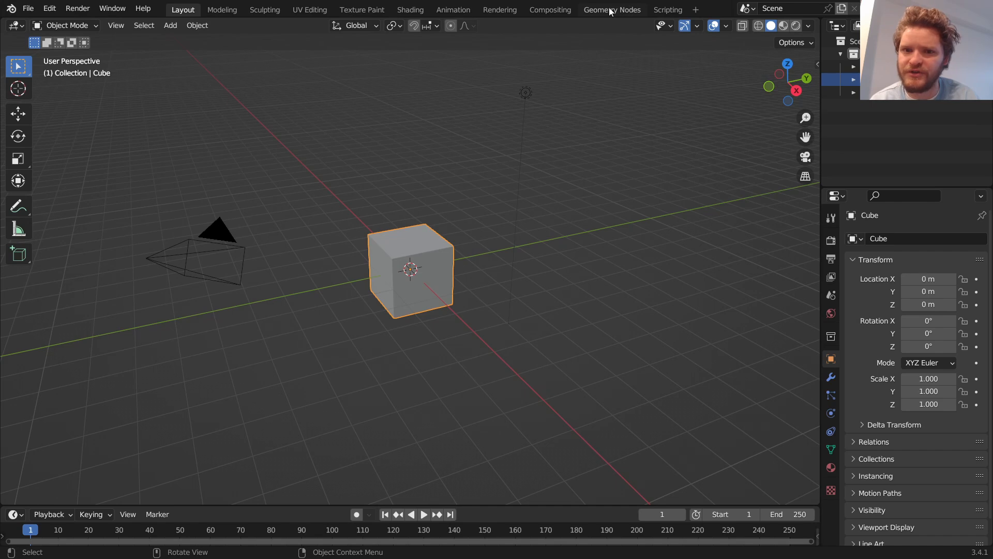
- Switch to Geometry Nodes and insert a Set Position node between Group Input and Output
left_click(612, 10)
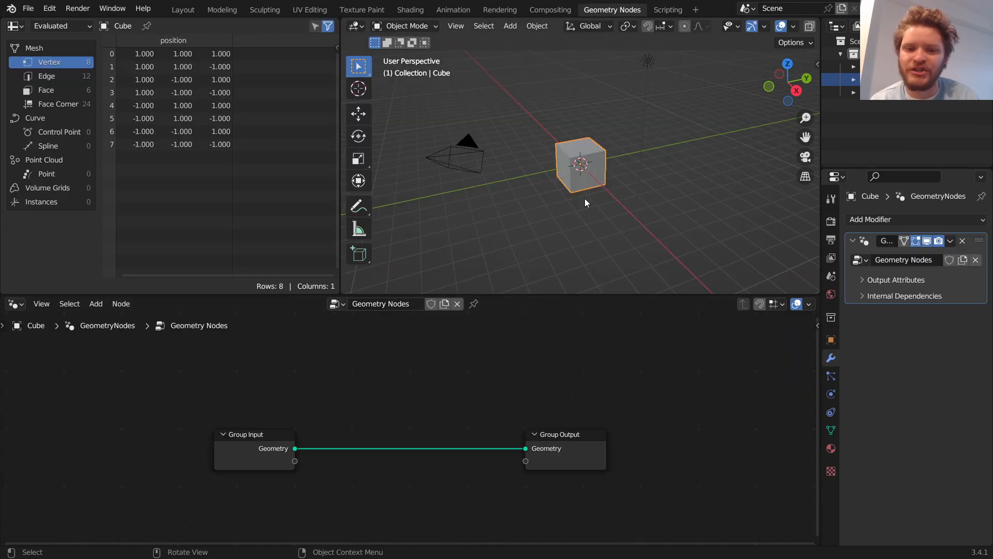
mouse_move(602, 169)
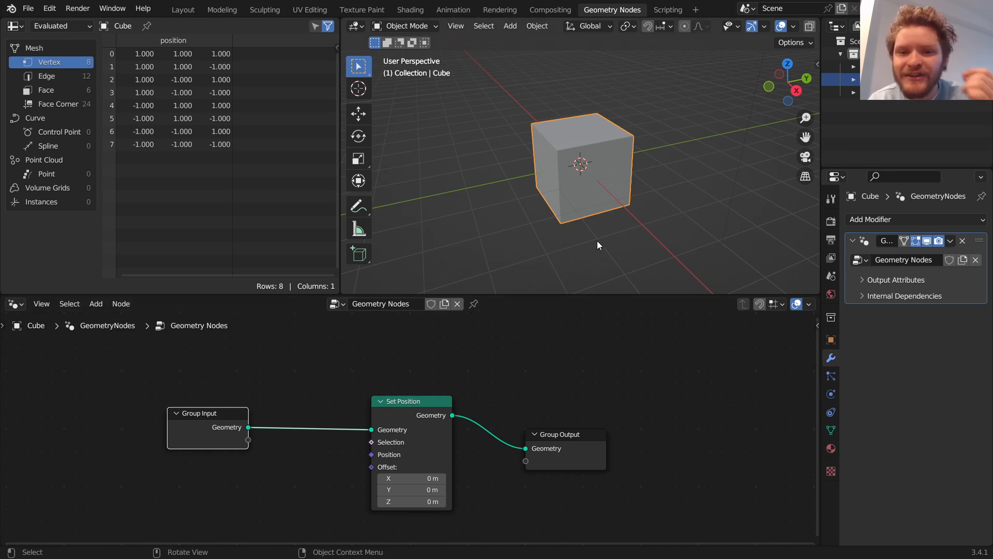
left_click_drag(412, 477, 443, 478)
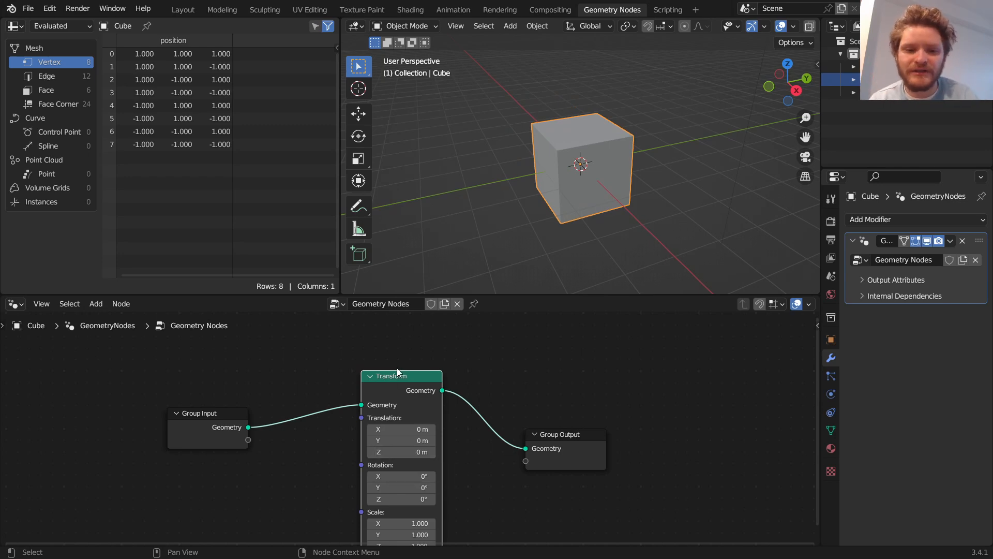
type("set")
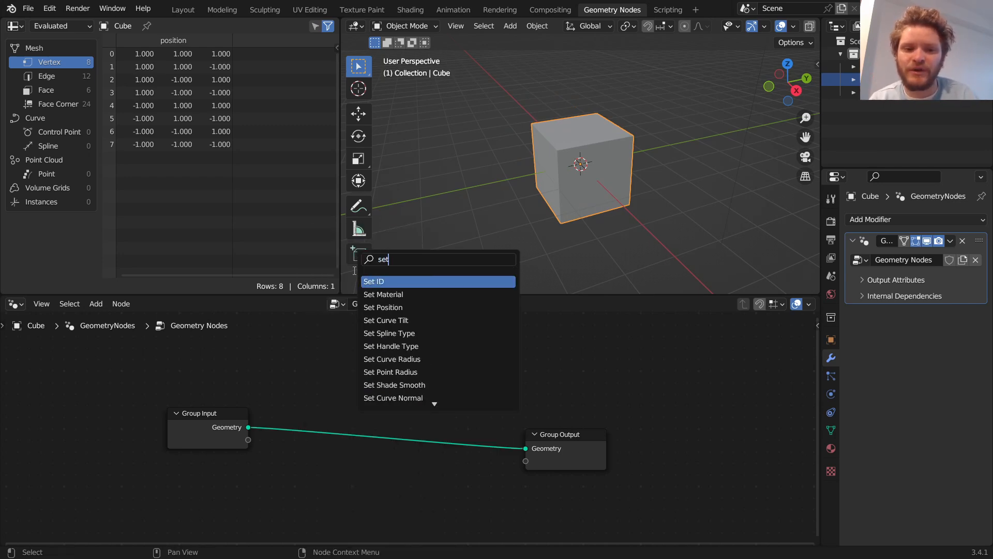
left_click(383, 307)
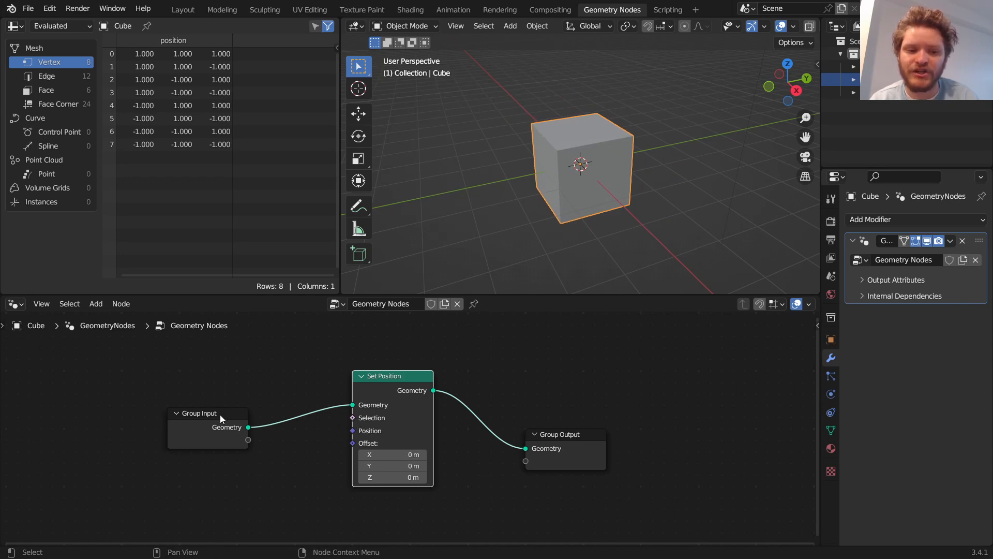
- Move the Group Input node further to the left
left_click_drag(198, 412, 133, 382)
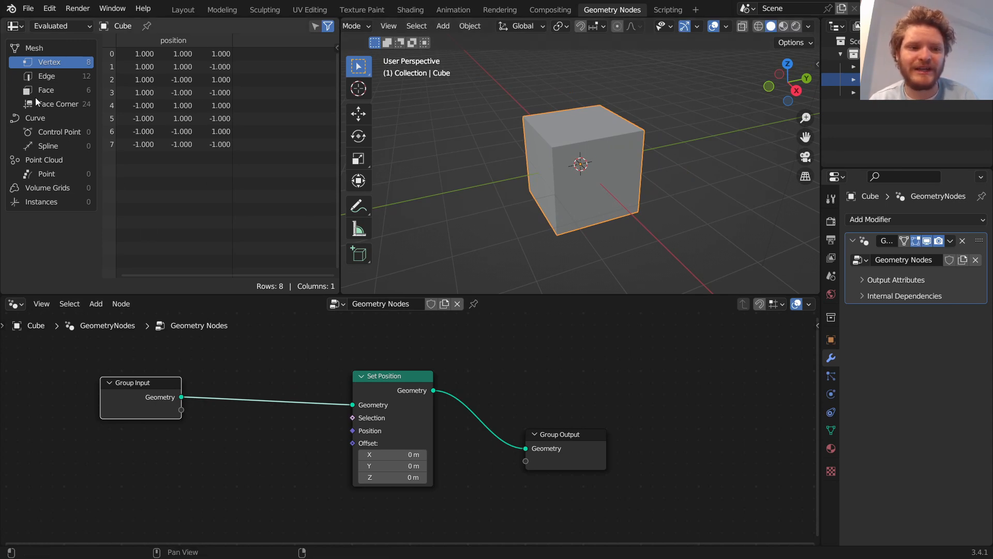
mouse_move(200, 112)
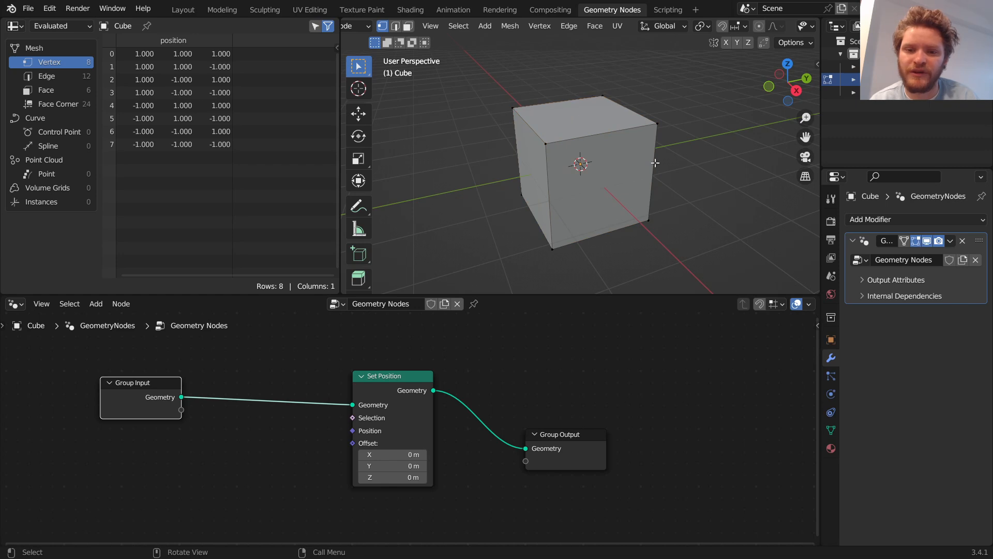
mouse_move(556, 217)
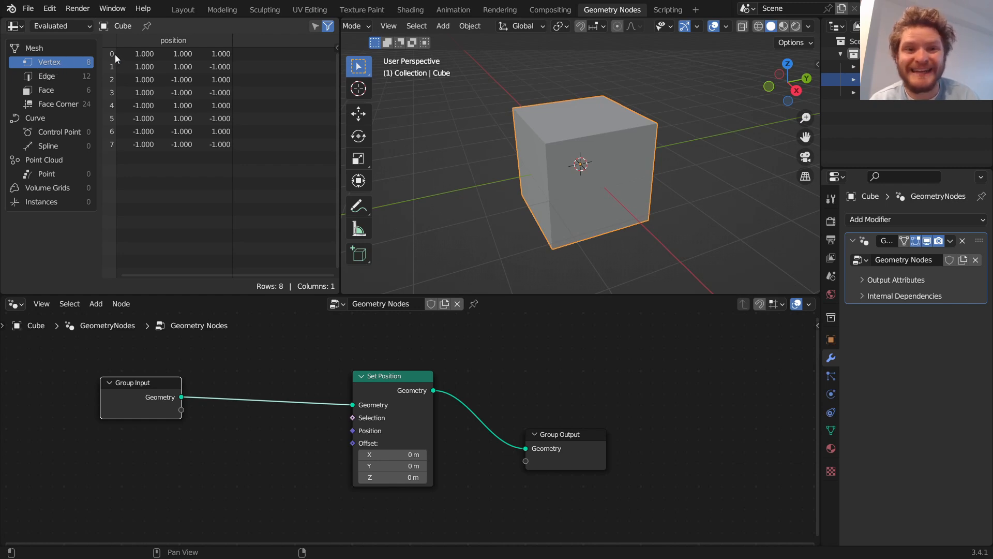
mouse_move(110, 128)
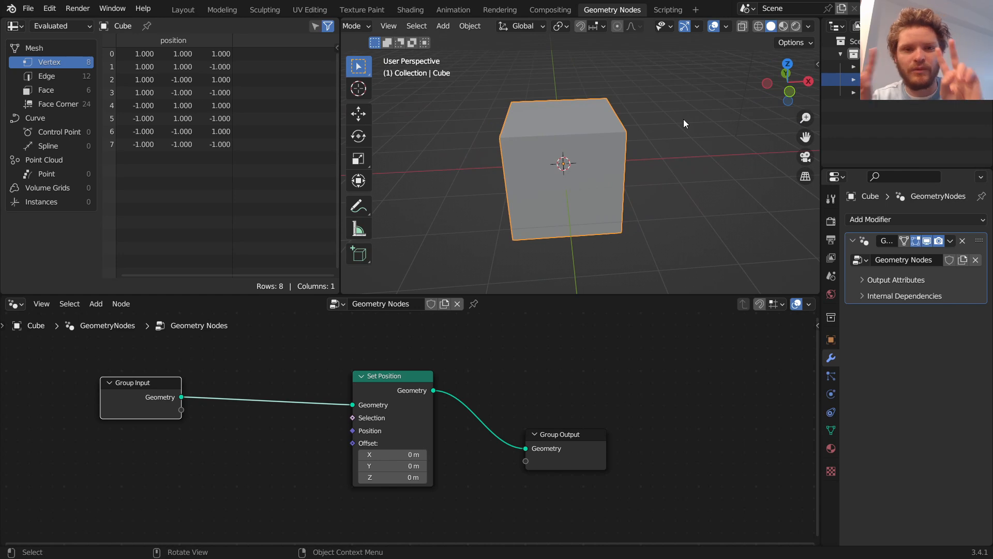
mouse_move(590, 184)
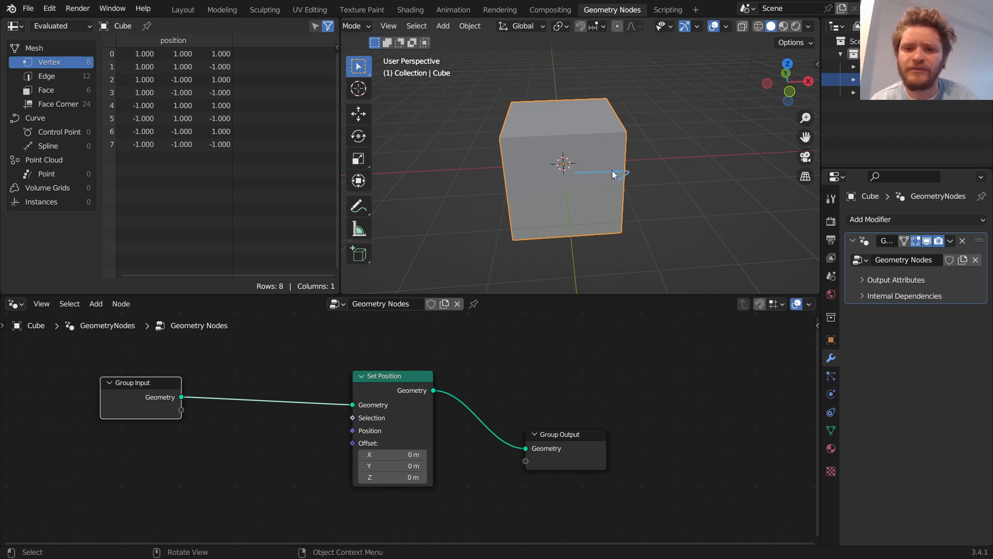
- Add an Index node and an integer Equal compare driving Set Position's Selection
left_click_drag(612, 174, 535, 185)
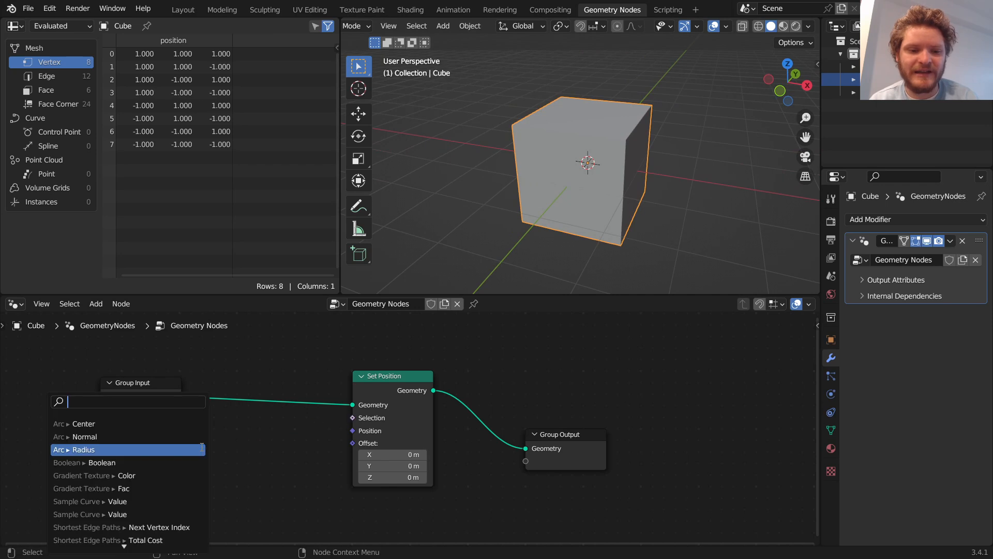
type("inde")
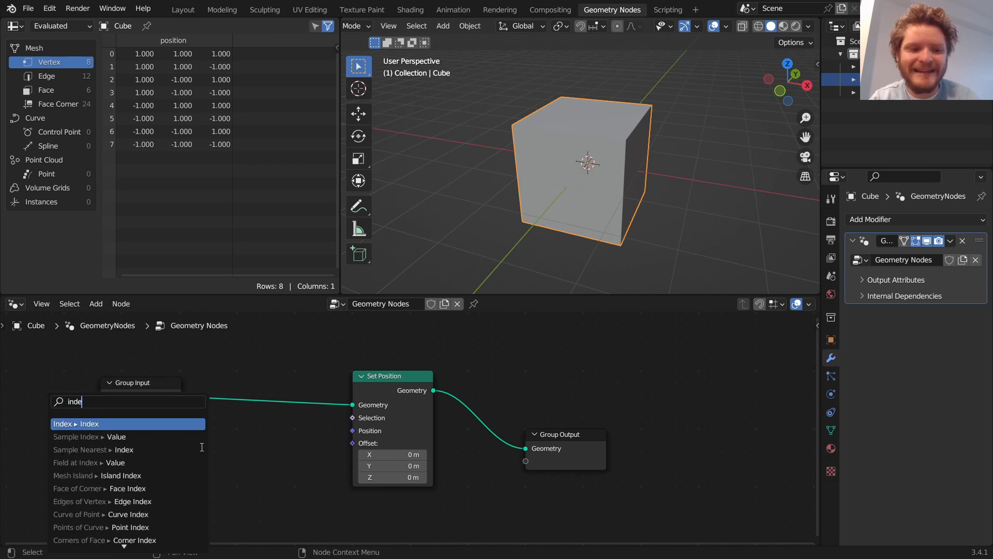
left_click(74, 423)
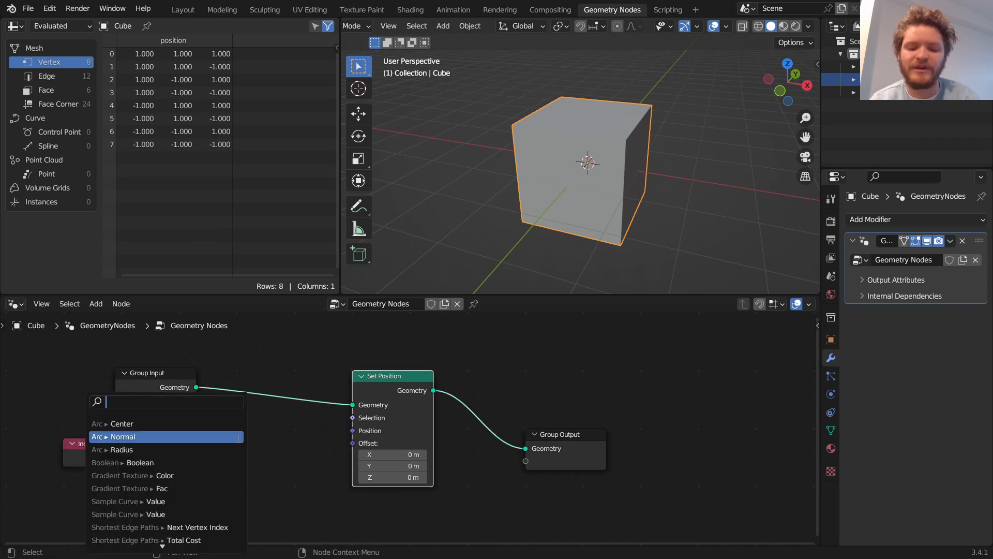
type("equal")
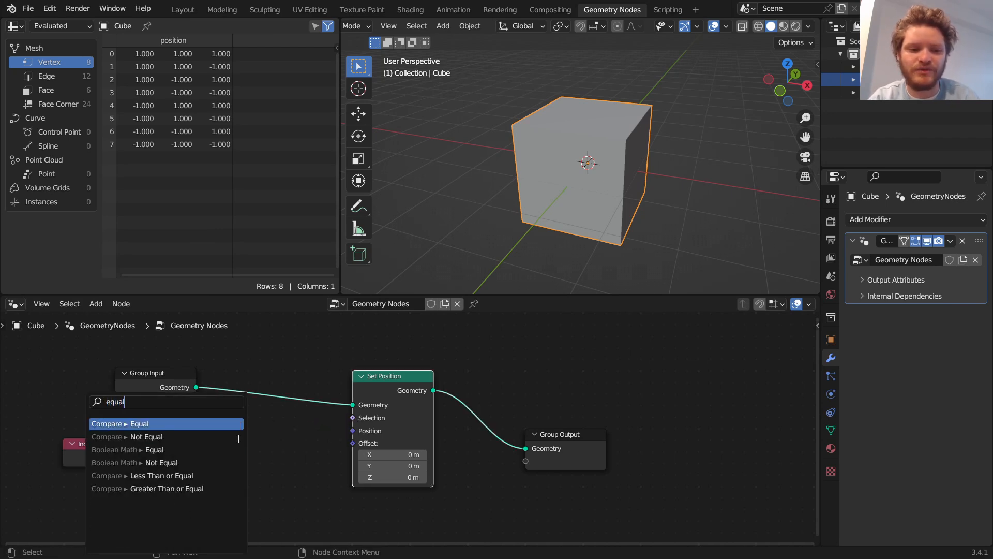
left_click(127, 424)
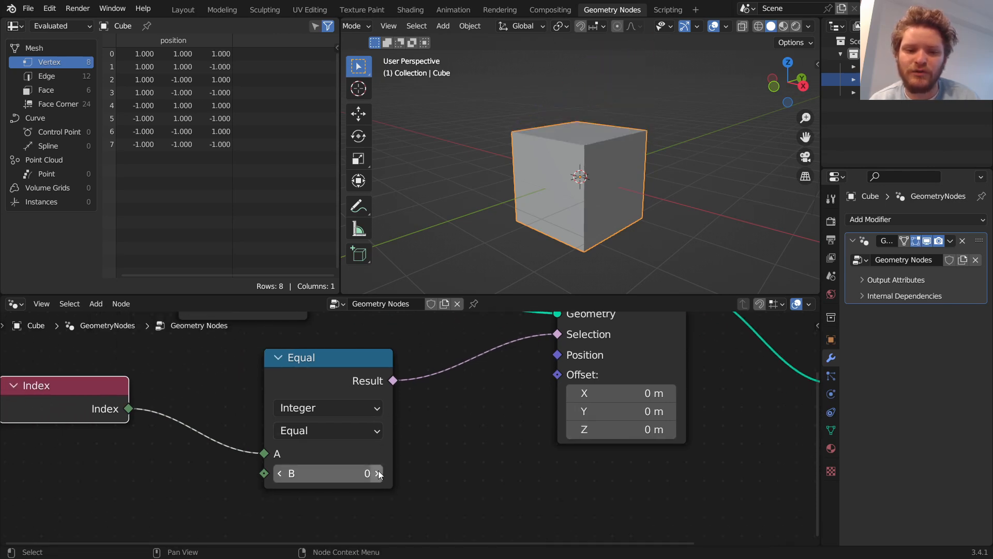
- Make the compare Index Greater Than 3, then test and reset Offset X
left_click(378, 474)
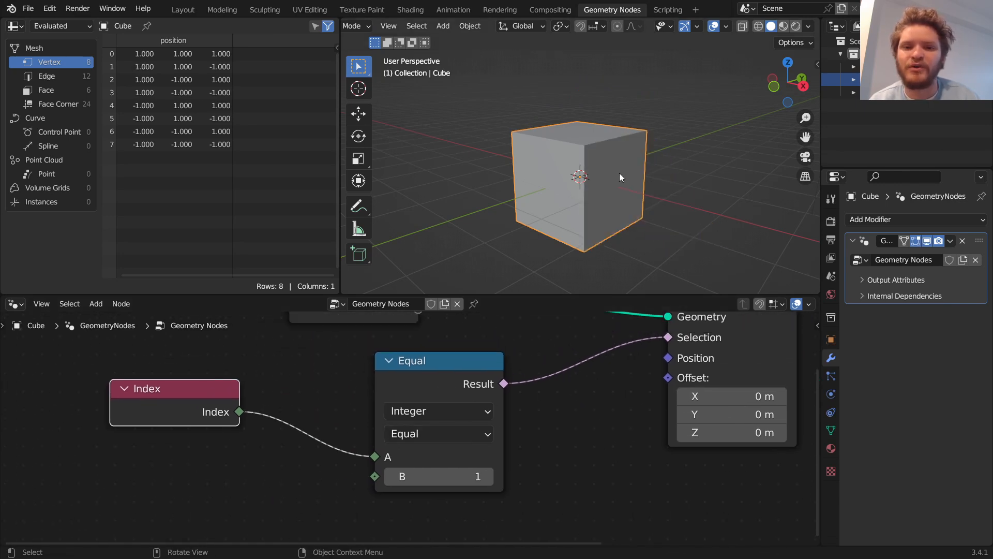
mouse_move(443, 433)
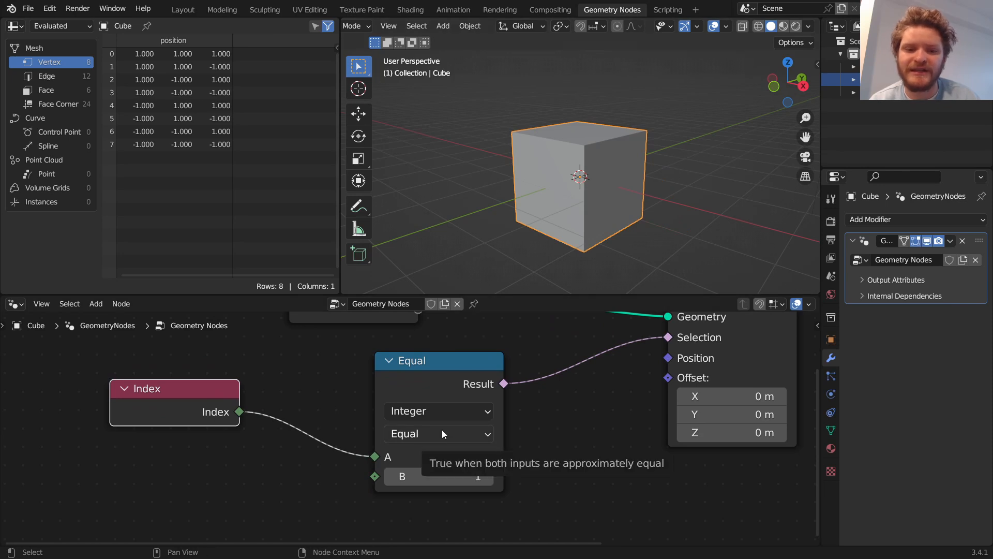
left_click(437, 433)
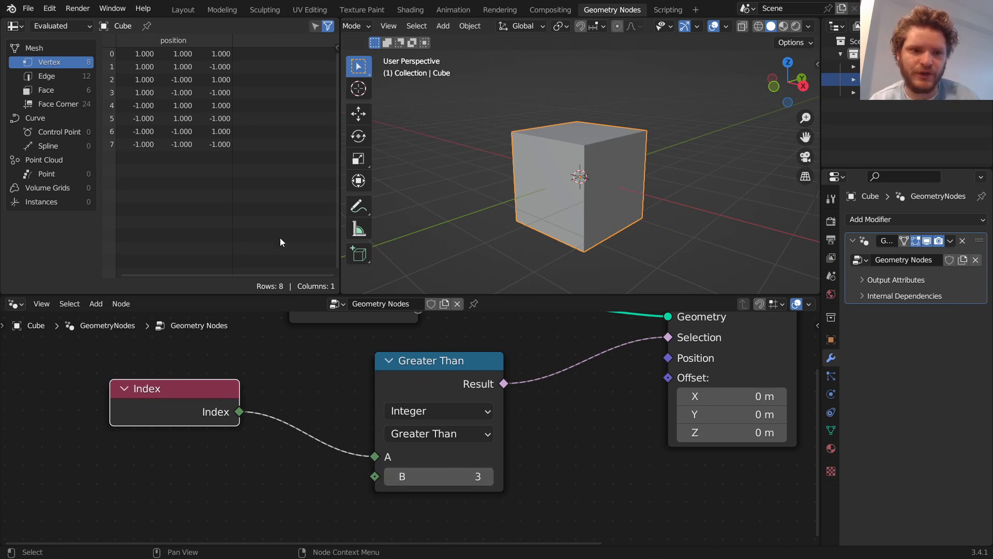
mouse_move(671, 348)
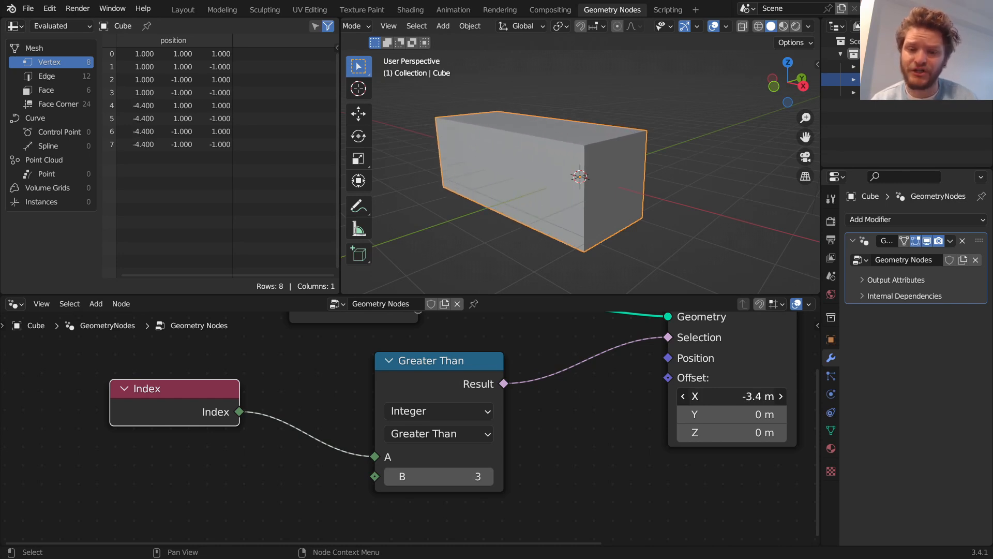
left_click_drag(760, 396, 730, 396)
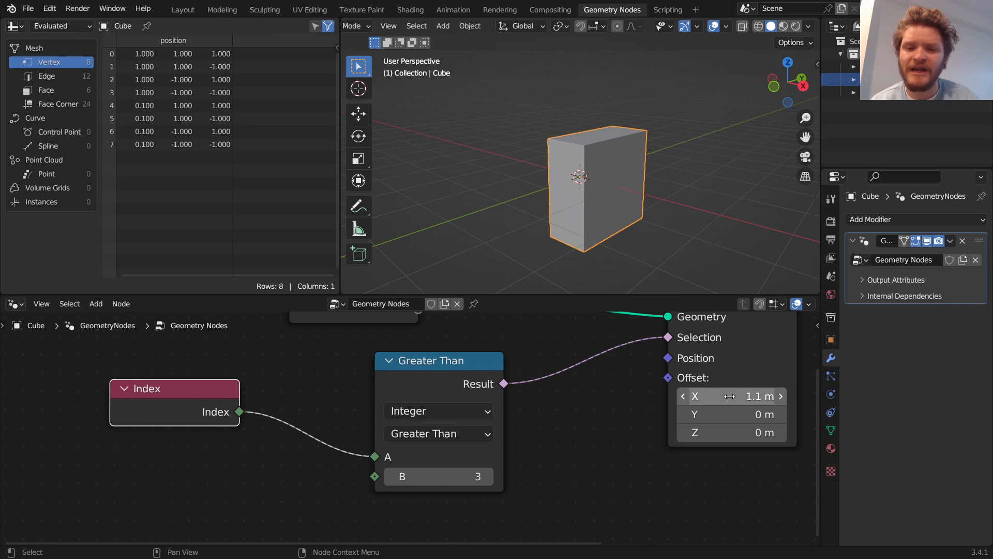
left_click(728, 396)
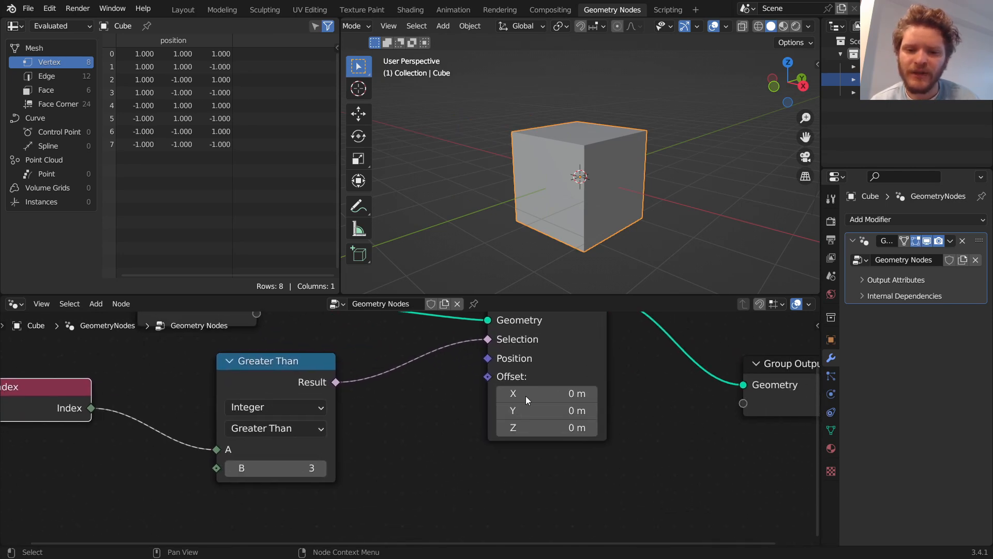
mouse_move(420, 389)
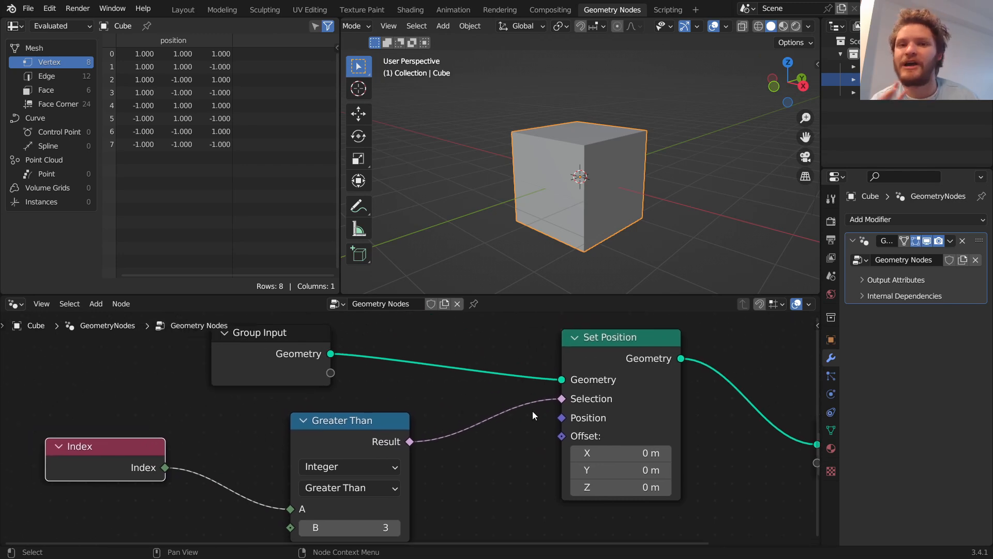
- Replace the Index and Greater Than nodes with a Combine XYZ feeding Position
left_click(95, 446)
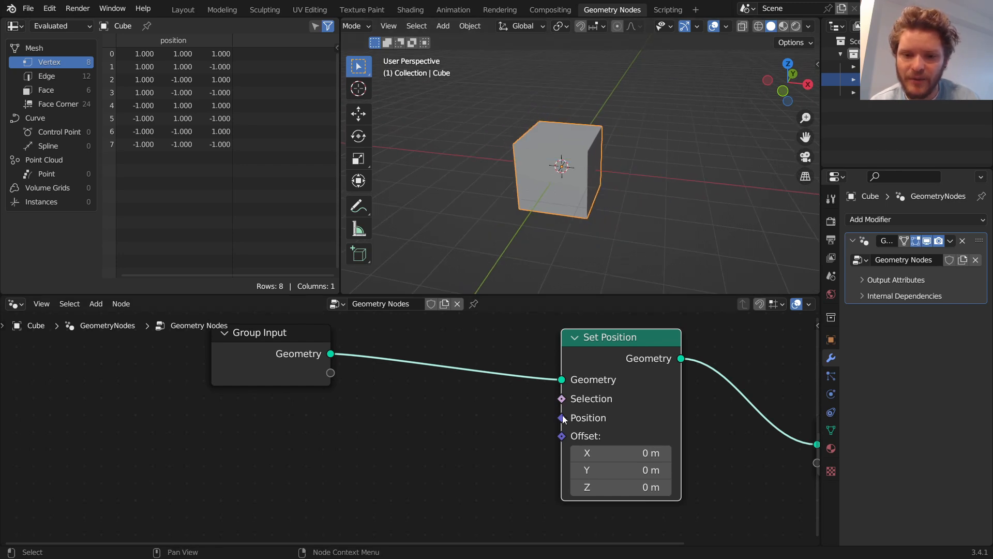
type("comb")
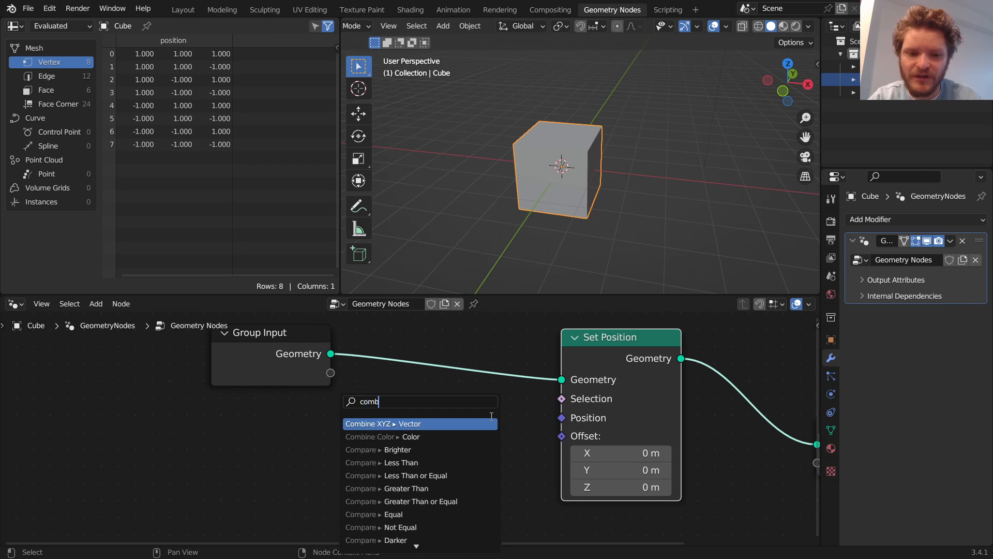
left_click(377, 423)
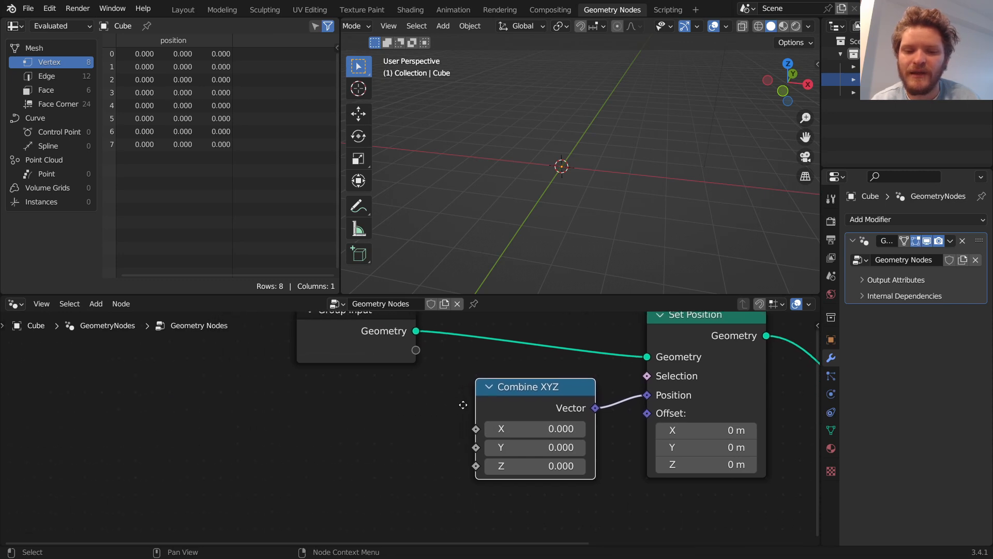
- Add an Index node wired into Combine XYZ's X, with Y reset to zero
left_click(96, 303)
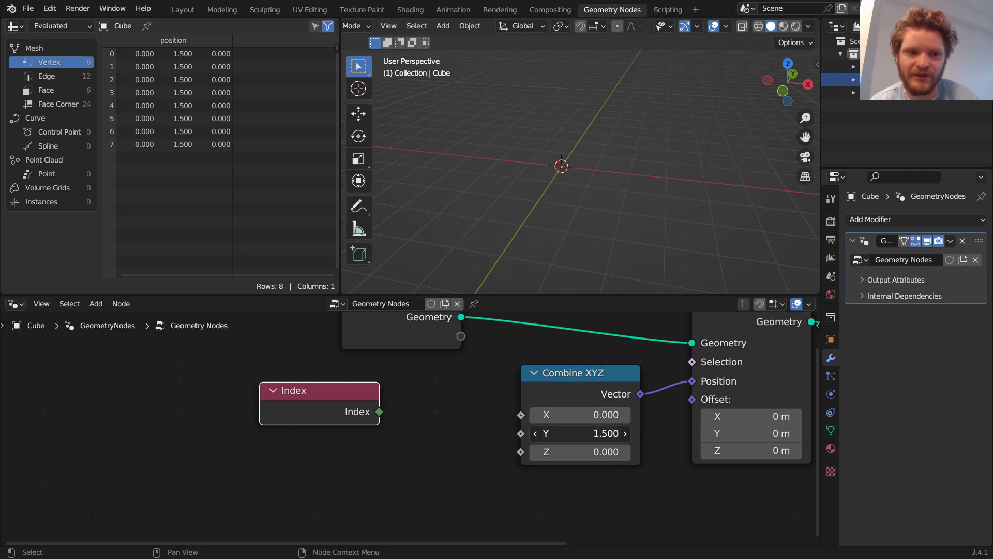
left_click(579, 433)
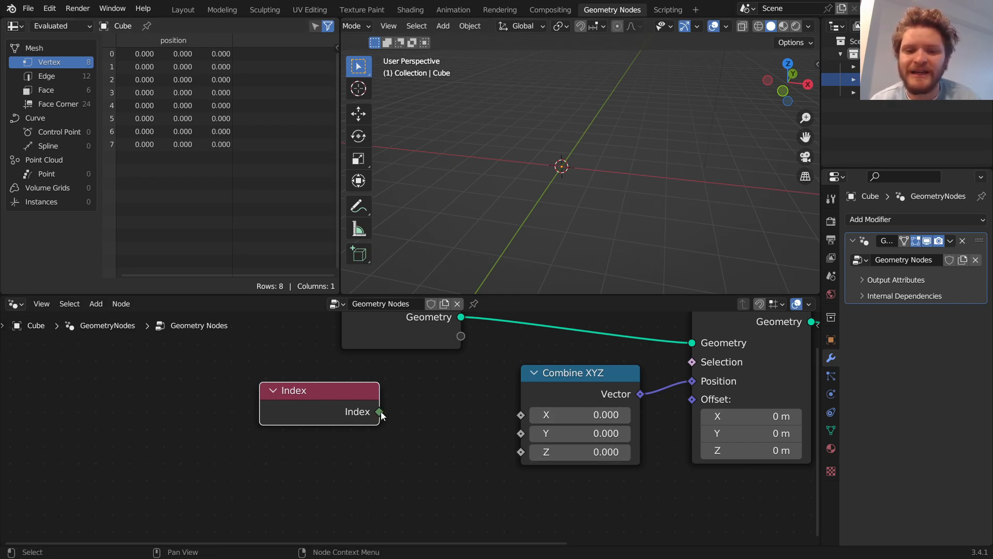
left_click_drag(380, 411, 521, 414)
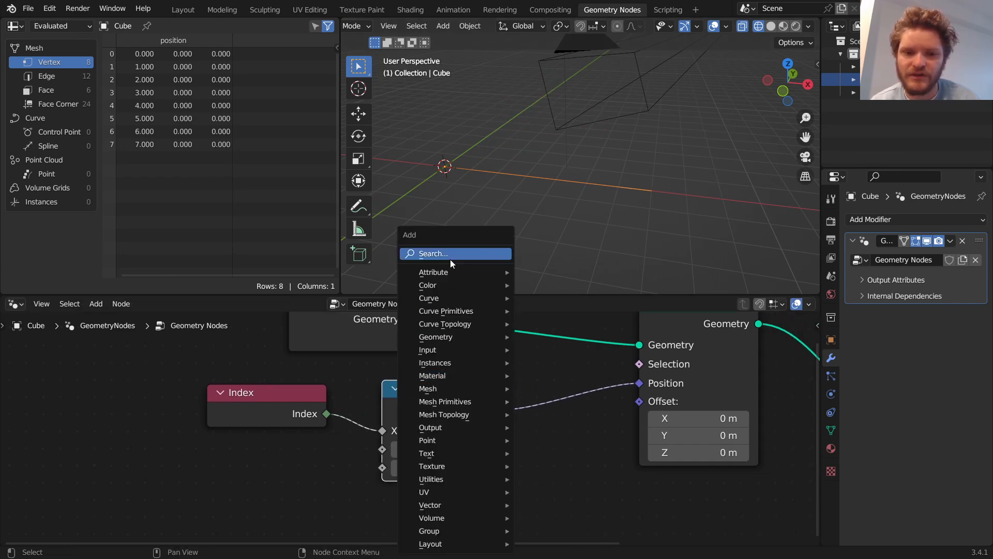
- Add a Mix node blending the Index vector with Position at factor 0.38
type("mix")
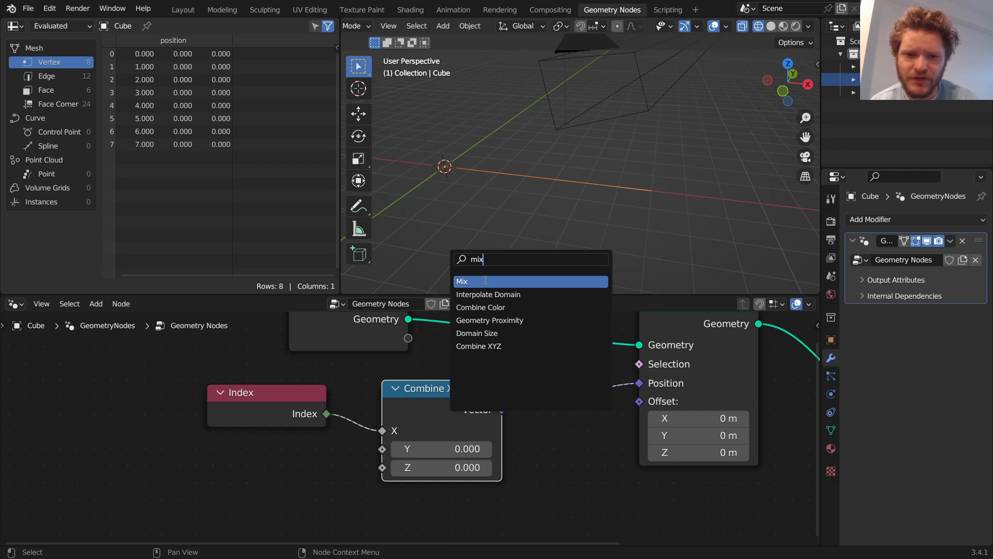
left_click(462, 282)
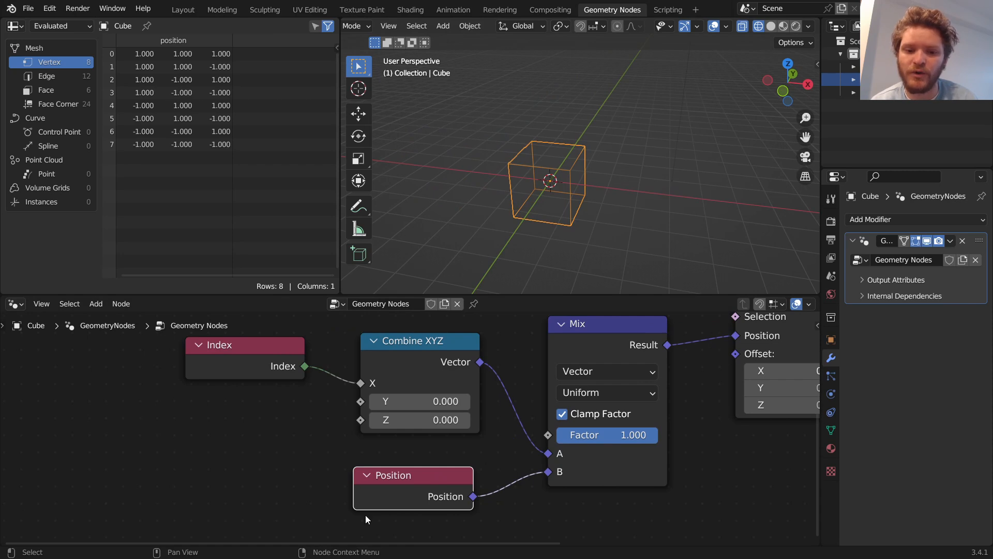
left_click_drag(412, 475, 373, 475)
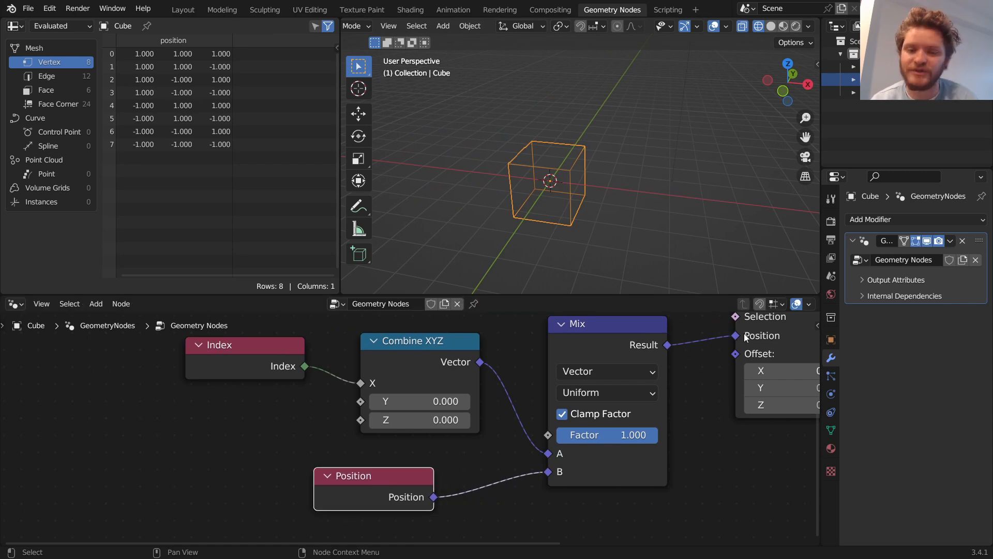
left_click_drag(633, 435, 608, 435)
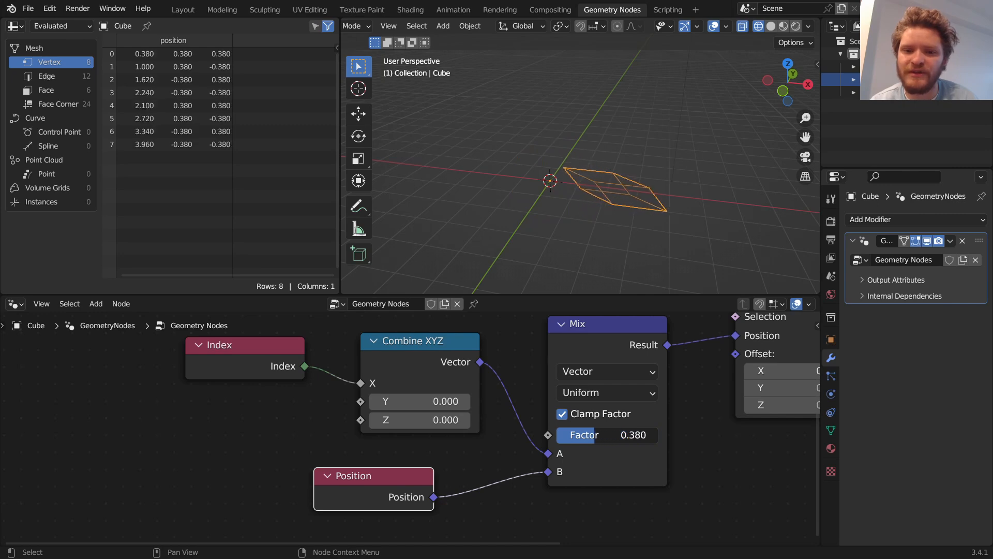
left_click(605, 435)
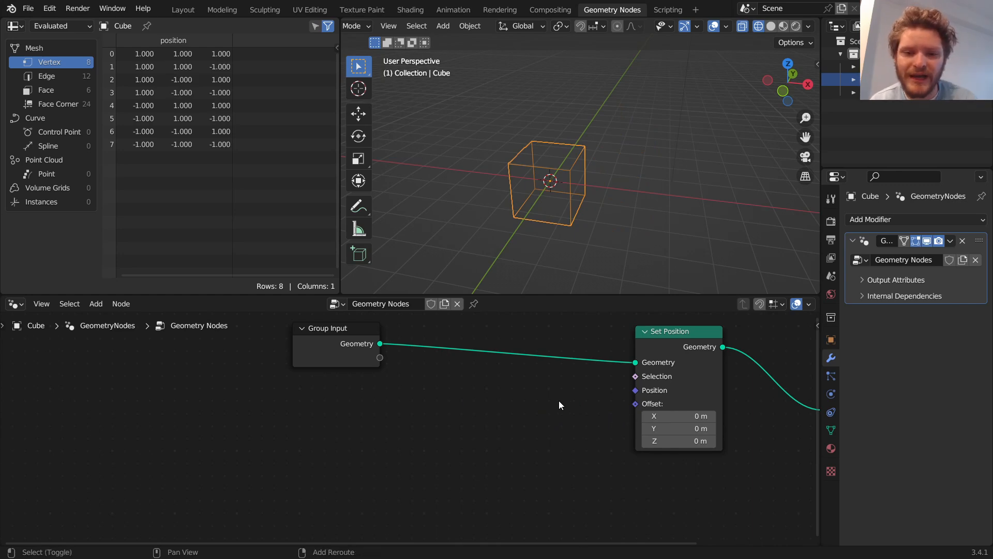
- Add an Index node and a Combine XYZ node to the graph
type("inde")
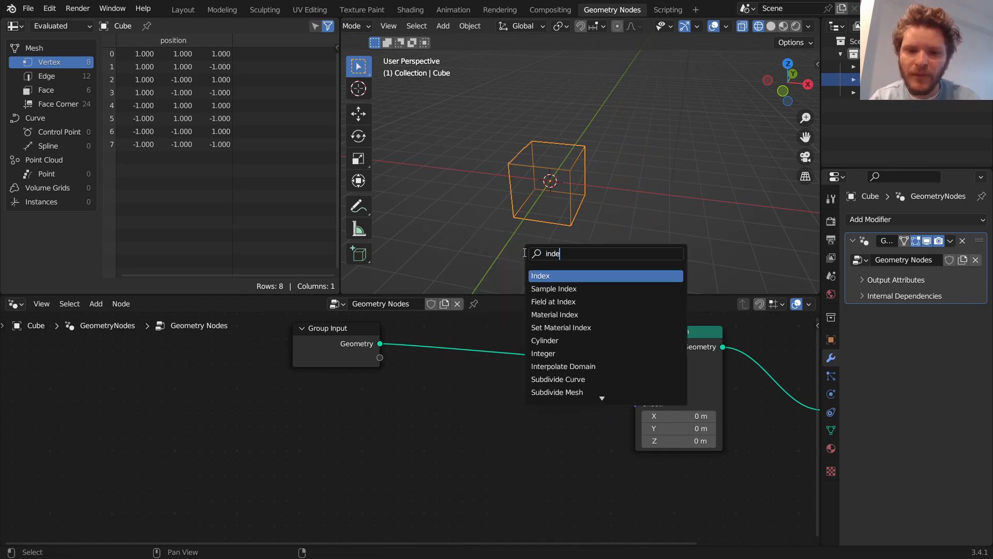
left_click(541, 274)
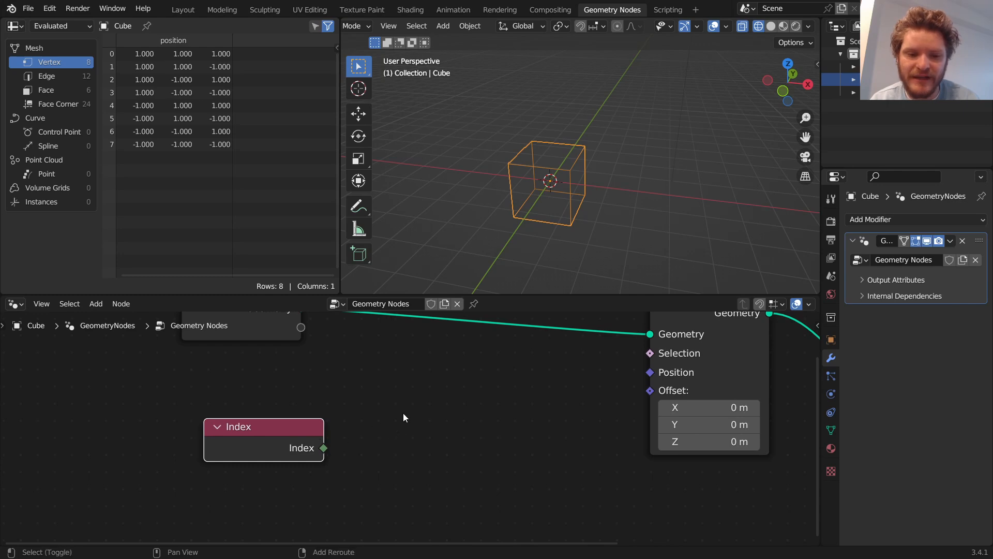
type("vec")
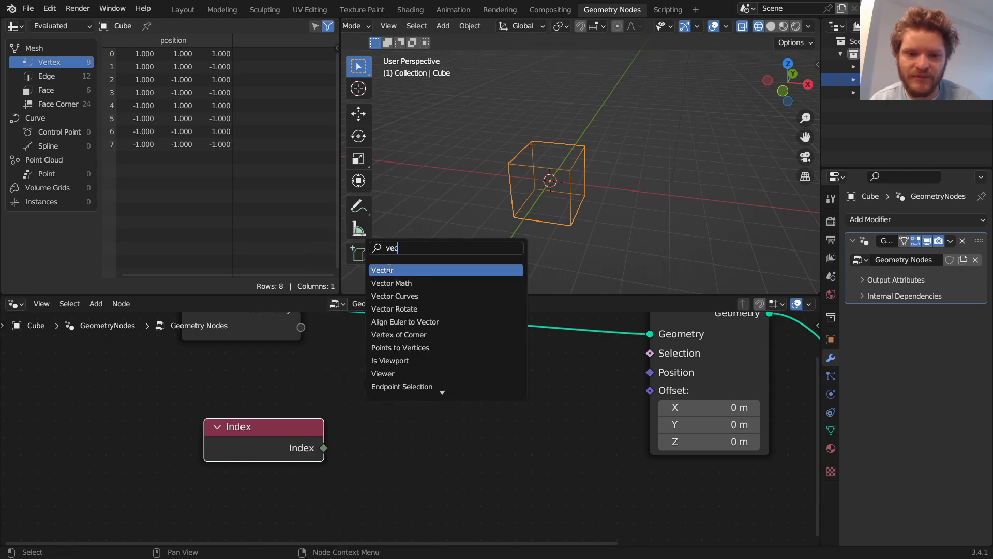
type("combin")
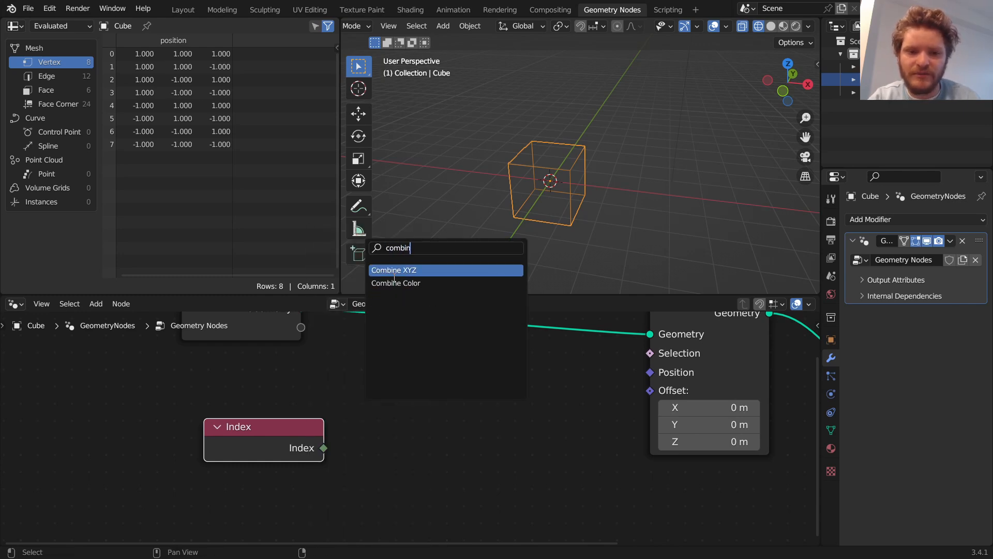
left_click(394, 270)
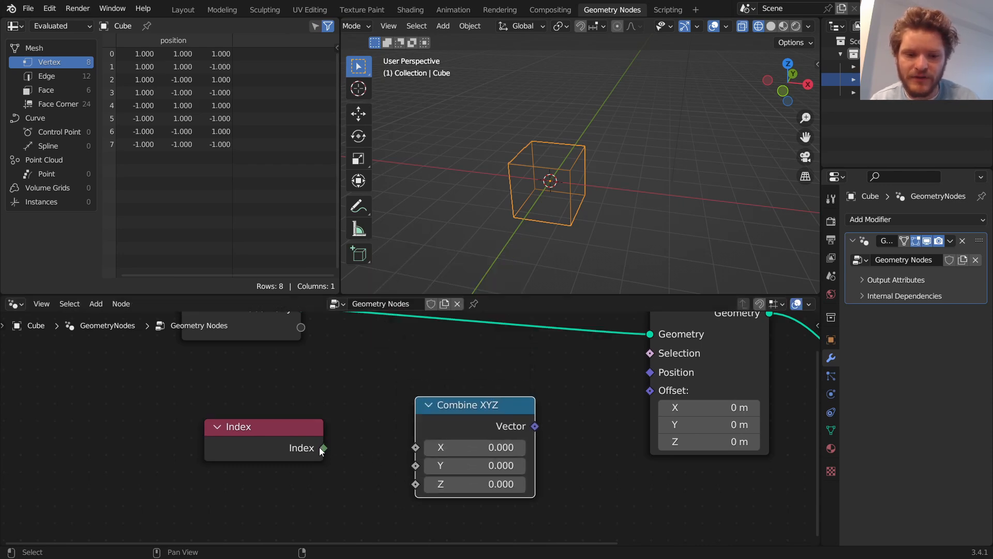
- Link Index to X and the vector to Set Position's Offset, skewing the cube
left_click_drag(323, 447, 415, 432)
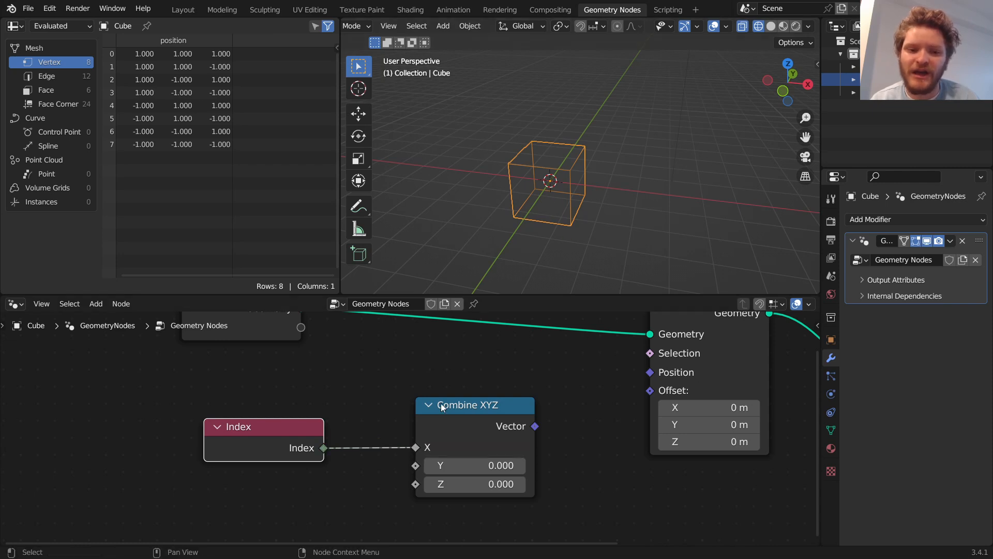
left_click_drag(534, 426, 649, 391)
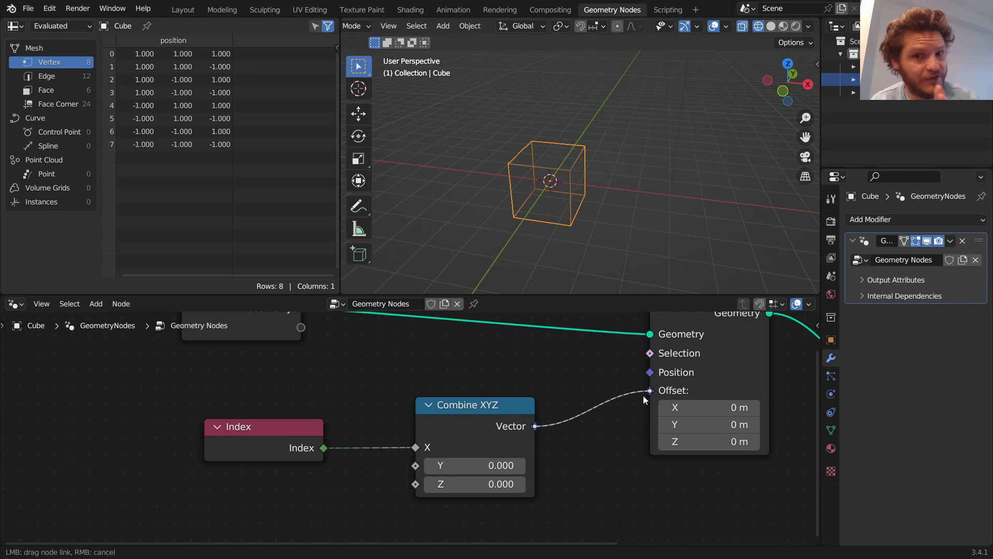
left_click_drag(535, 425, 649, 390)
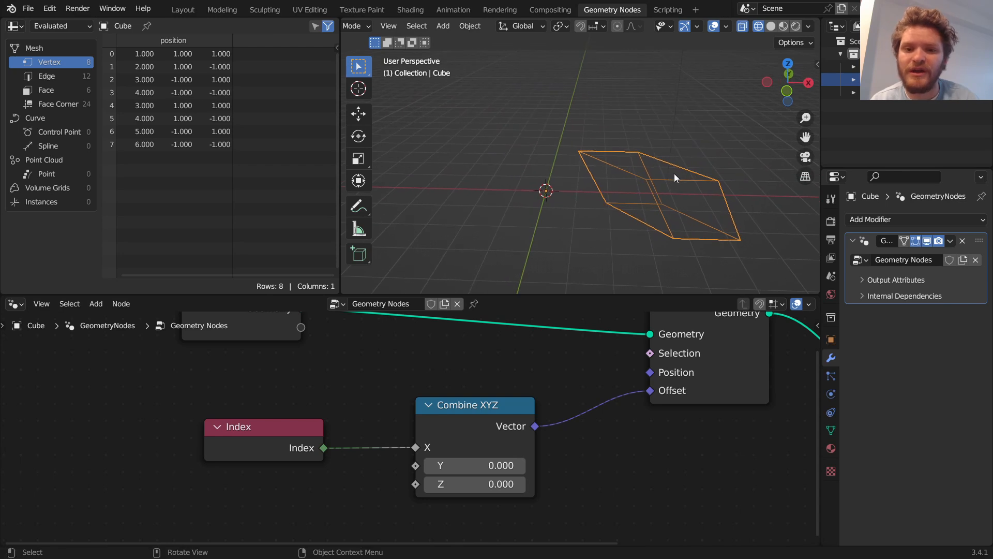
mouse_move(565, 150)
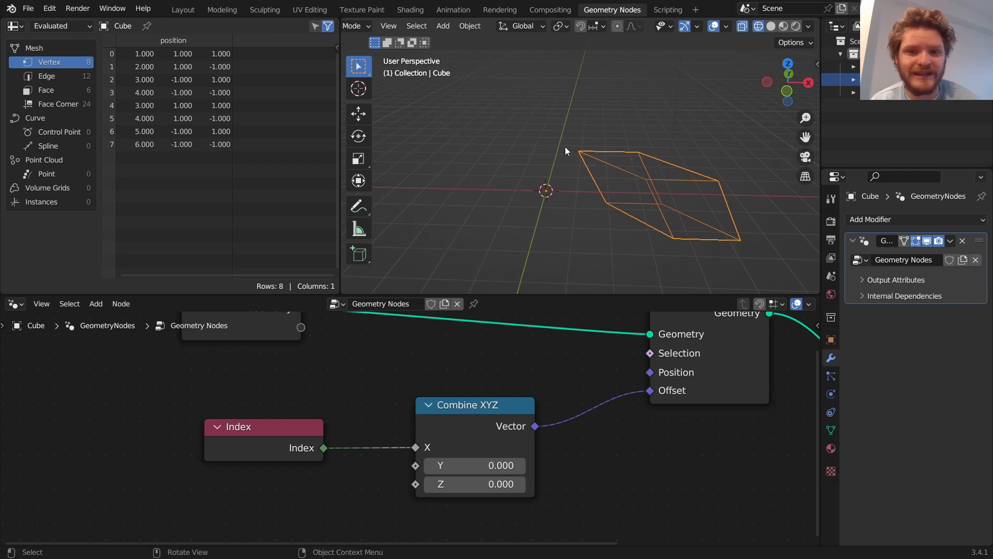
mouse_move(583, 161)
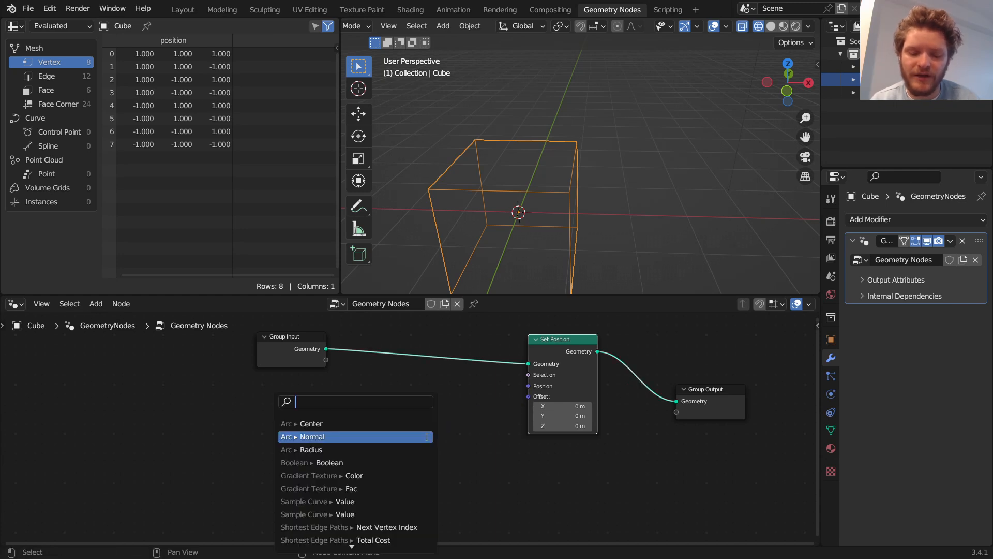
- Add a Noise Texture driving the offset and change its Dimensions setting
type("noise")
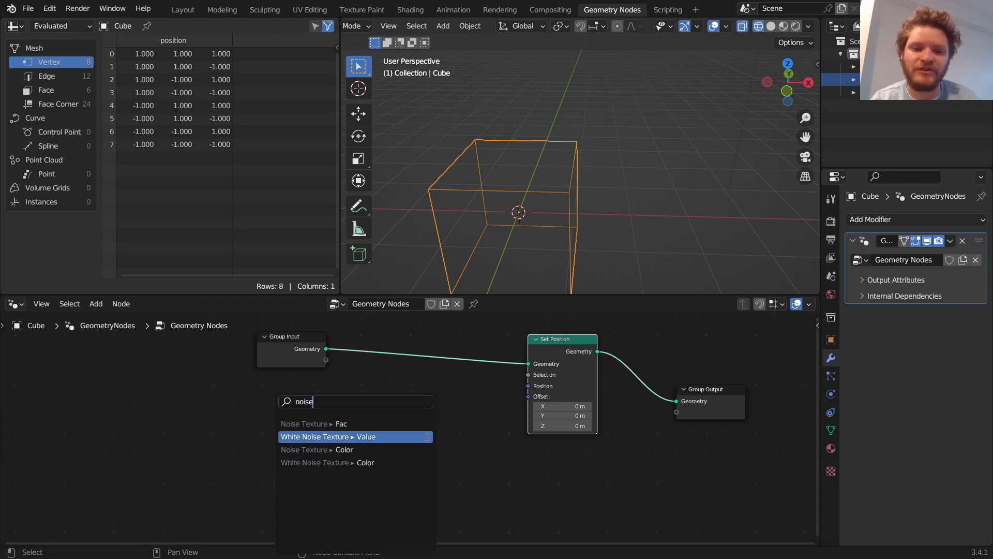
left_click(320, 449)
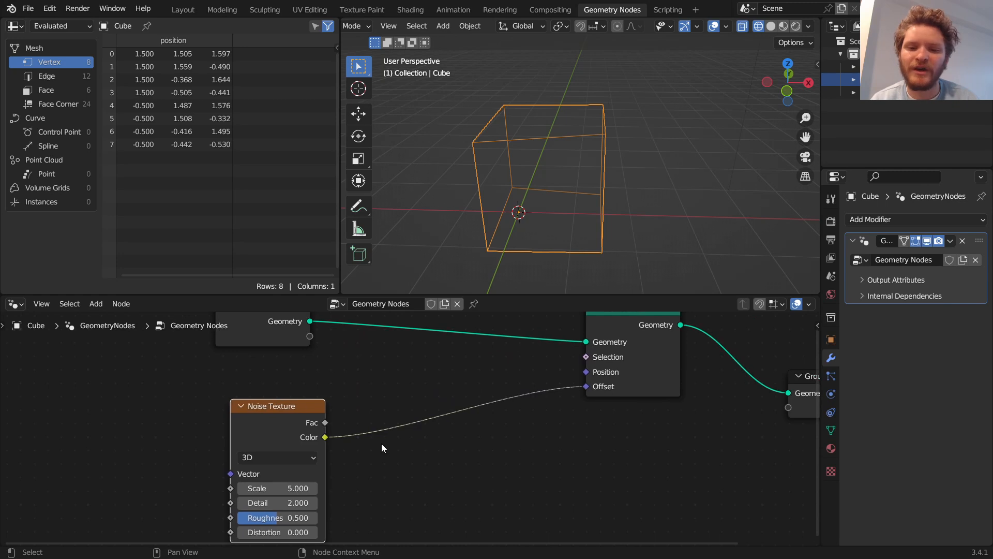
mouse_move(325, 443)
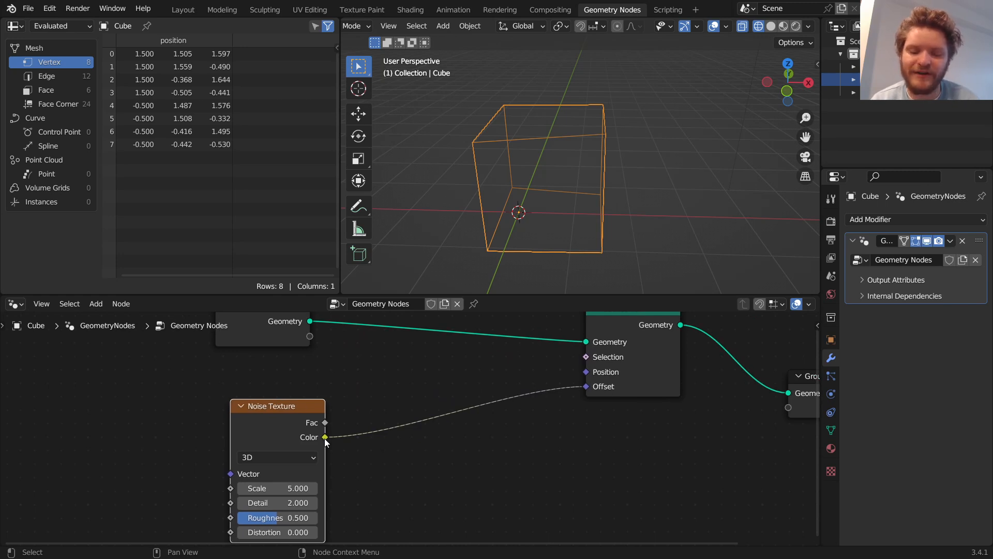
mouse_move(610, 384)
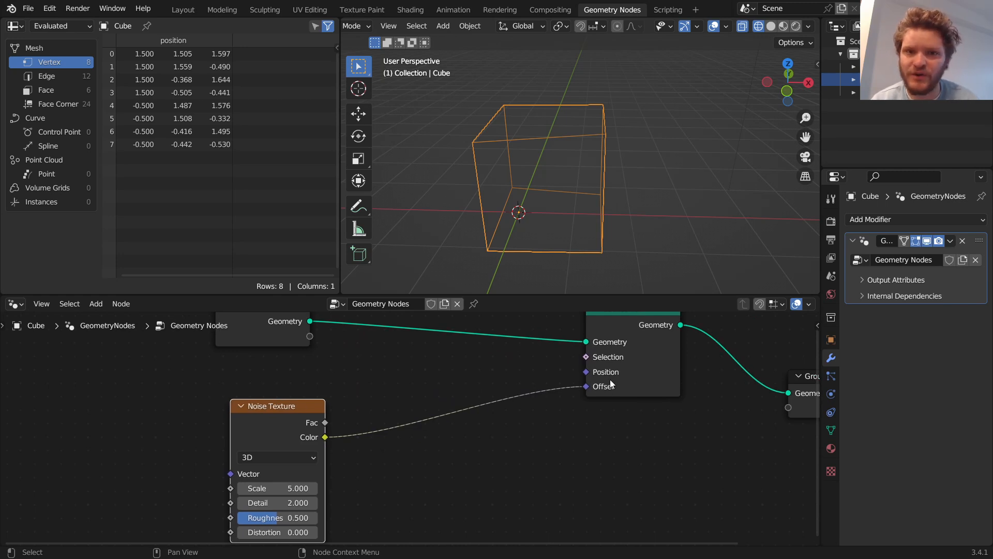
mouse_move(602, 387)
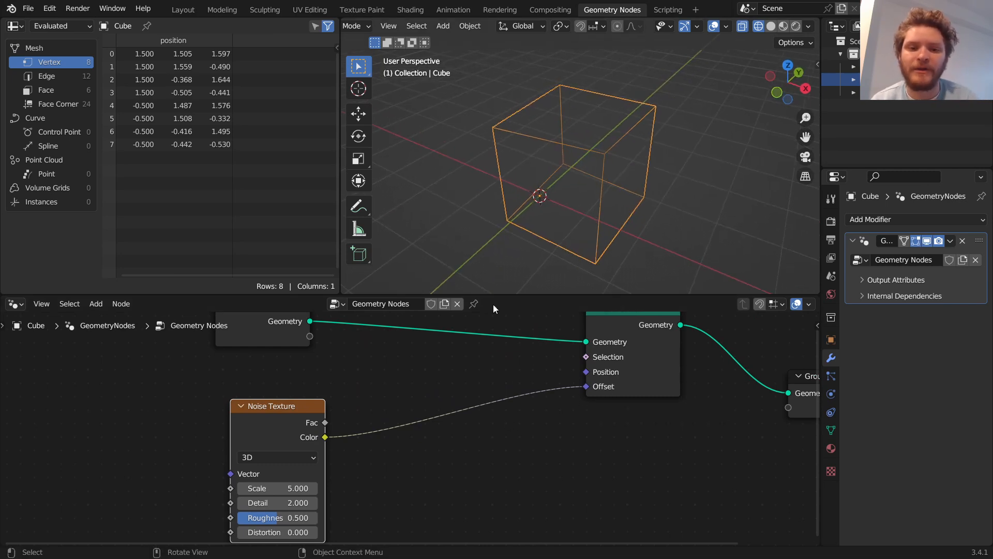
left_click(276, 457)
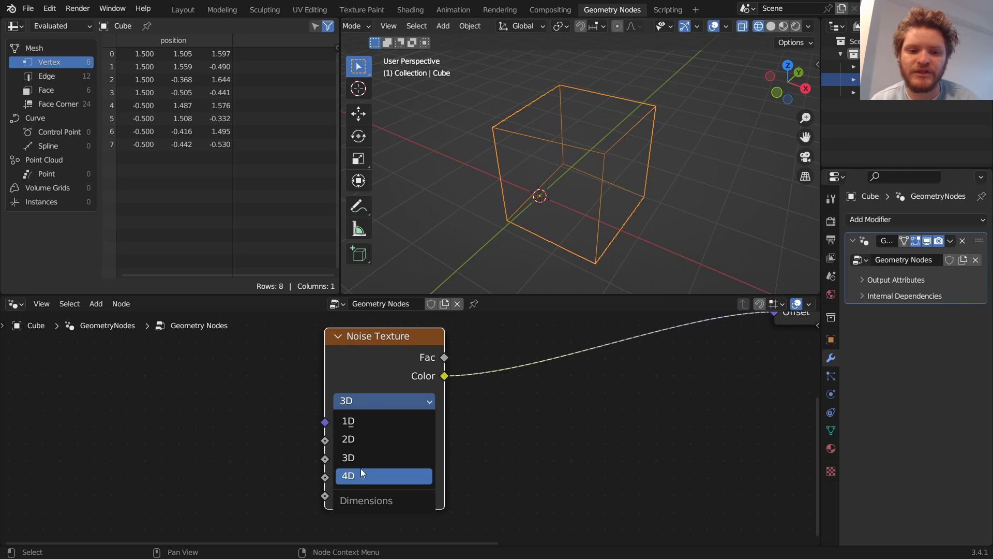
left_click(348, 476)
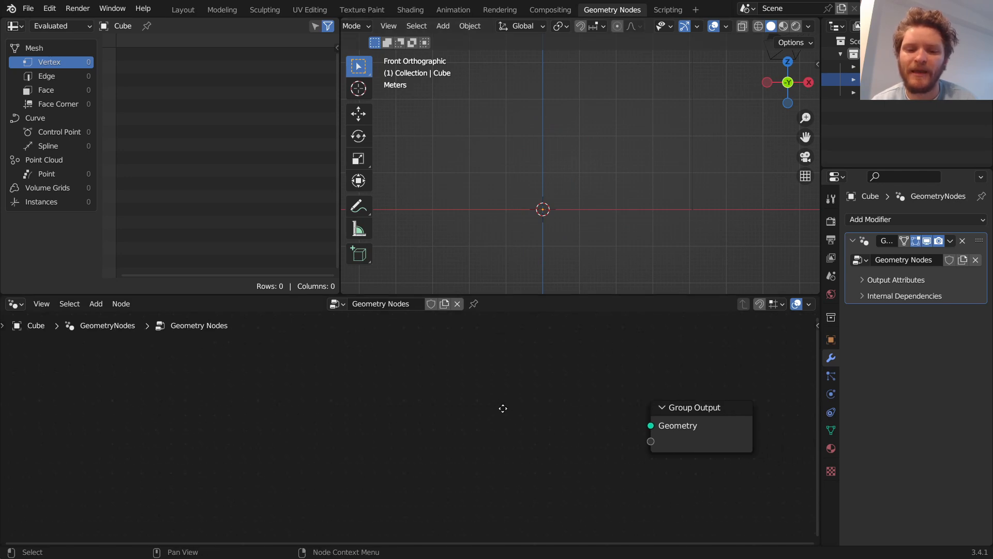
- Add a UV Sphere generator node and view the 2.8-tall ellipsoid from the front
type("u")
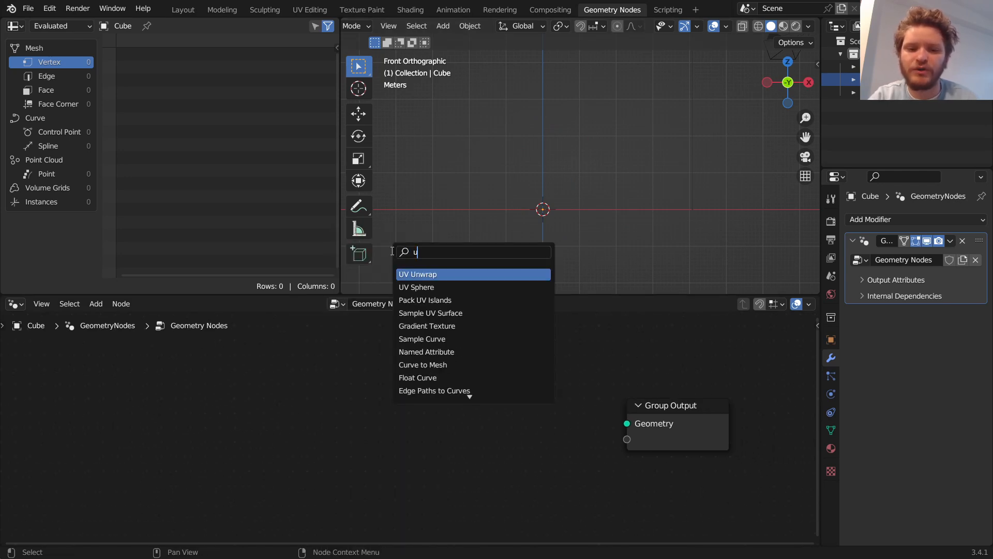
left_click(416, 287)
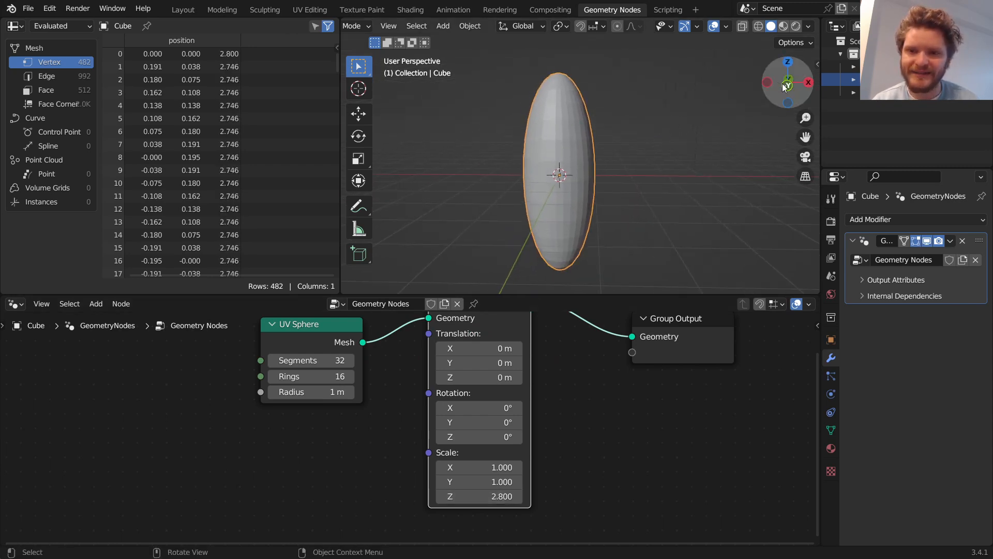
left_click(766, 82)
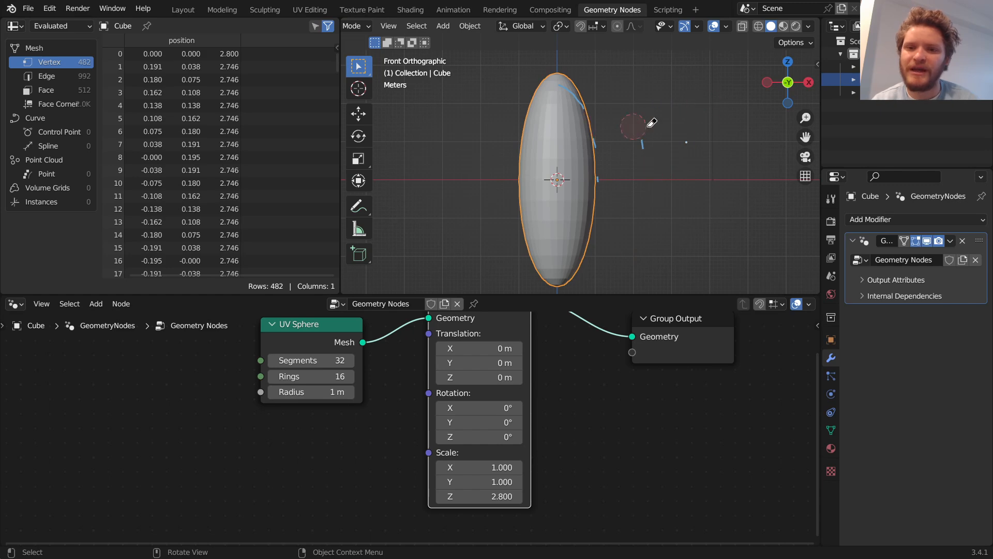
mouse_move(659, 170)
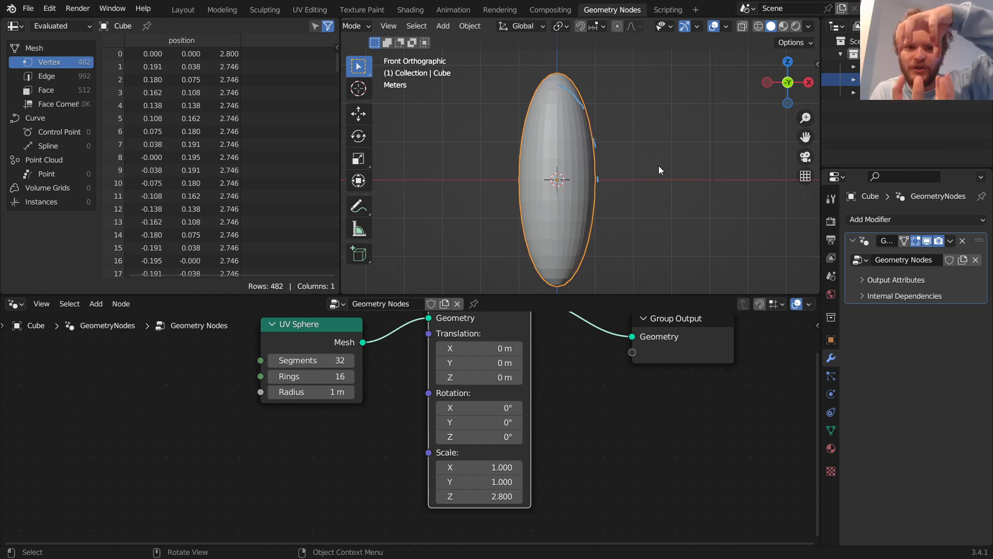
mouse_move(594, 193)
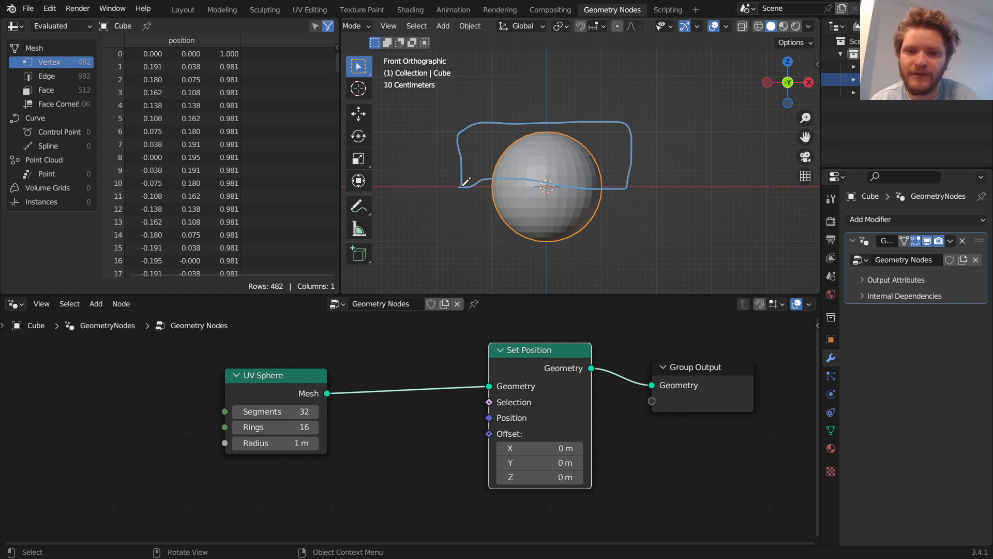
scroll("down", 3)
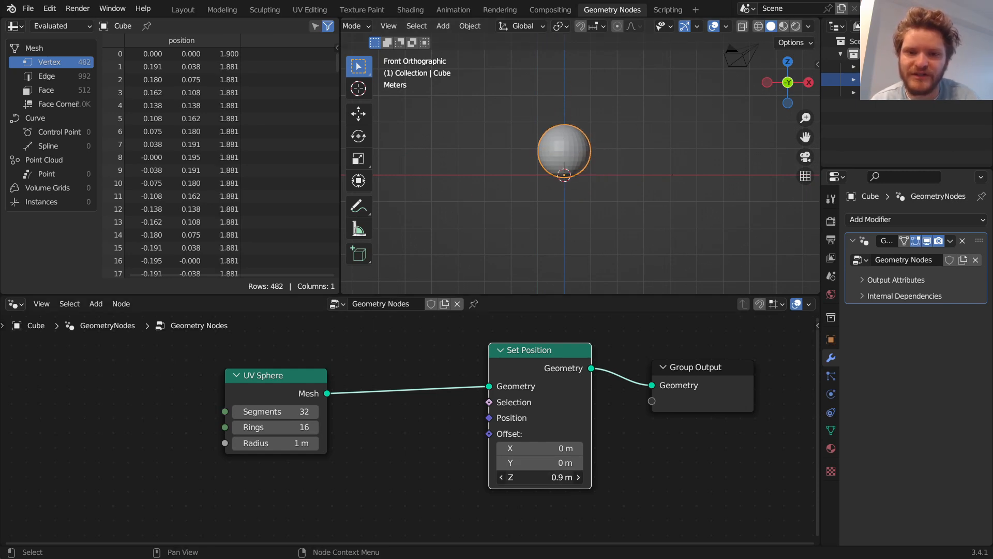
left_click_drag(540, 477, 540, 477)
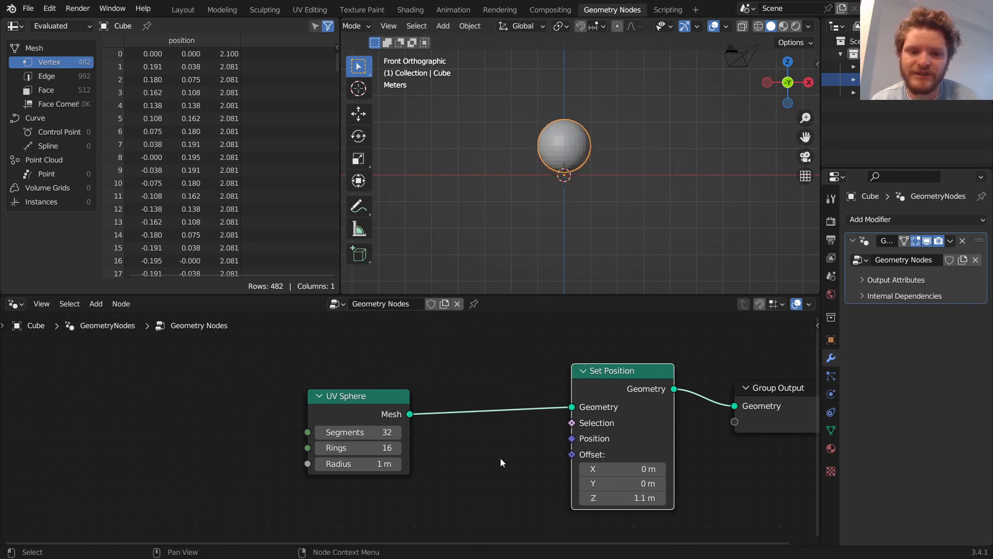
left_click_drag(358, 396, 291, 372)
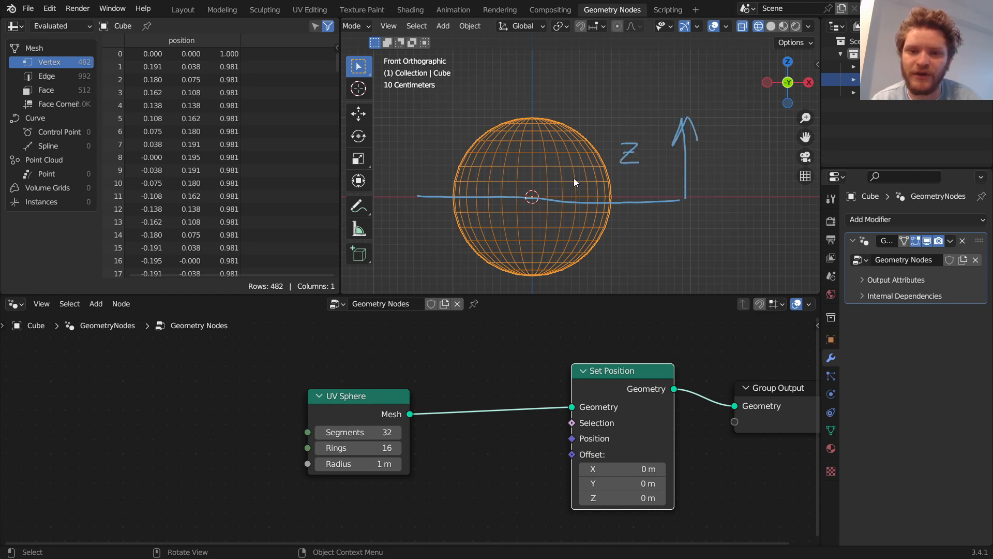
mouse_move(474, 215)
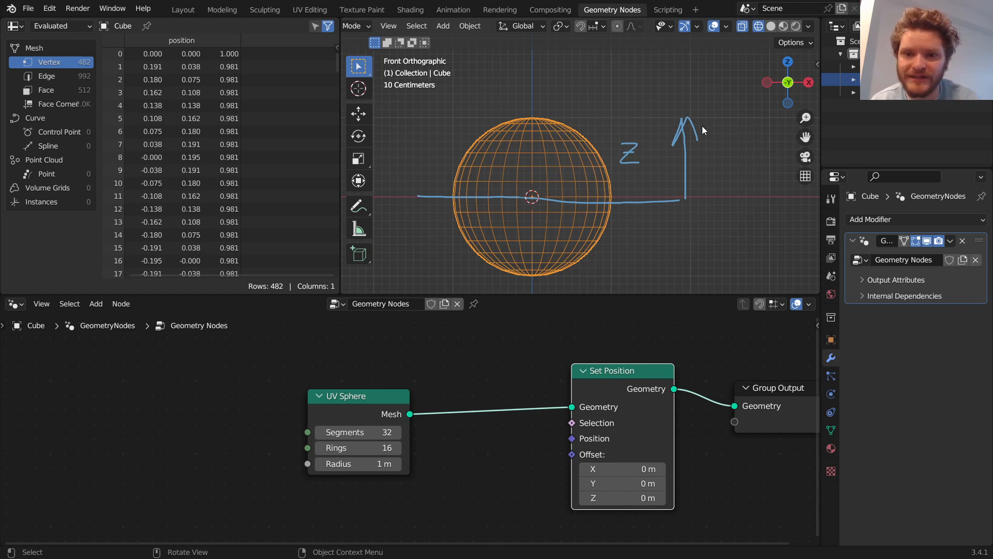
- Add a Position input node from the node search
left_click(96, 303)
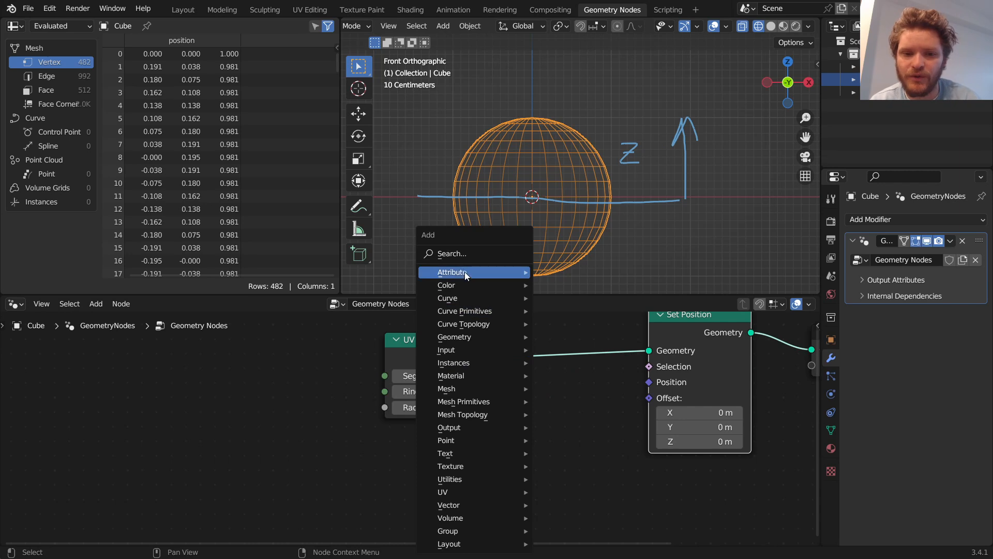
type("pos")
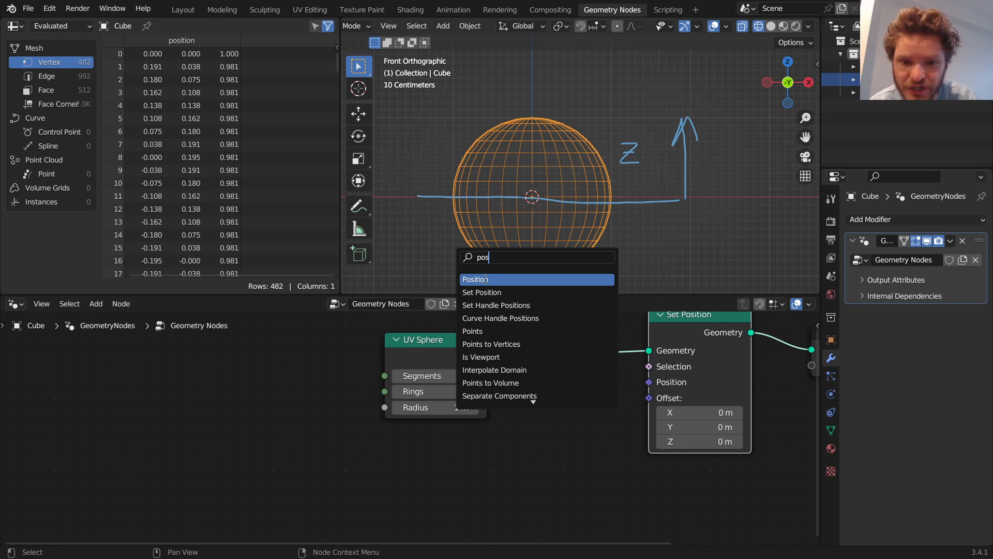
left_click(474, 279)
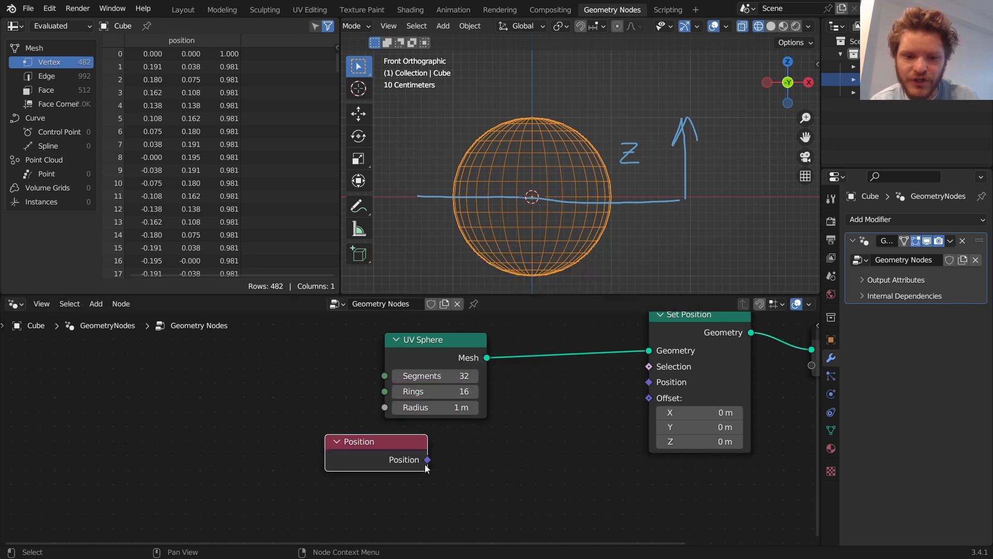
- Place a Separate XYZ node beside Position and add a Greater Than comparison node
type("separ")
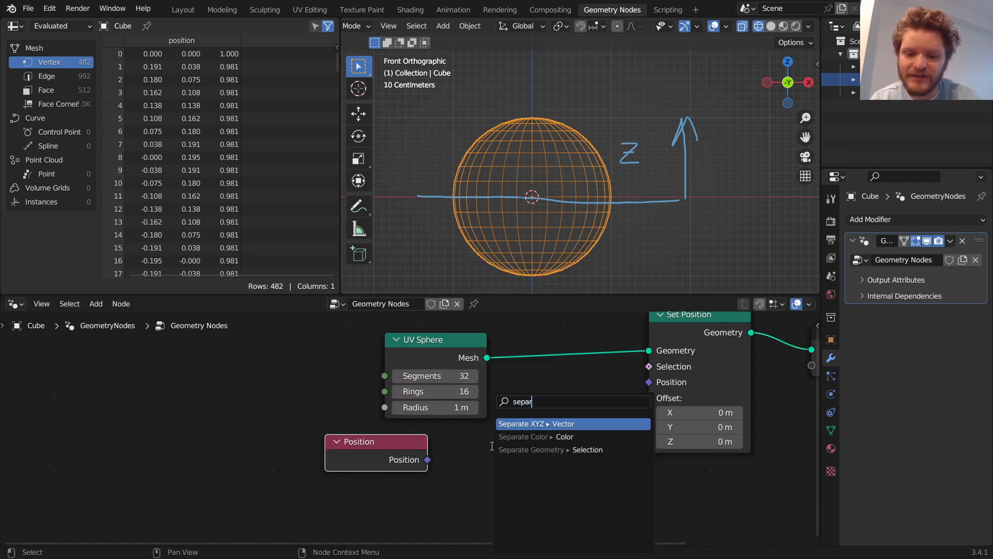
left_click(536, 423)
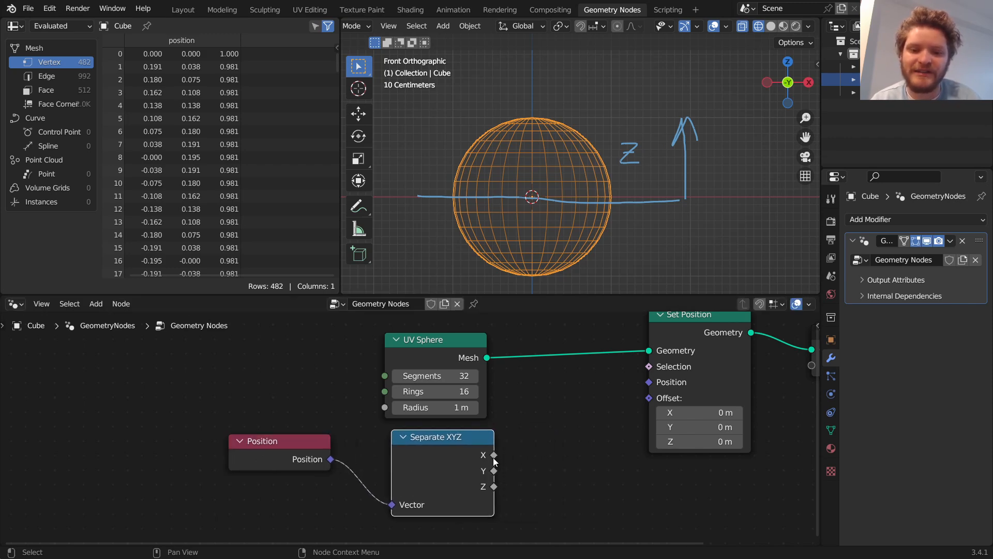
left_click(494, 455)
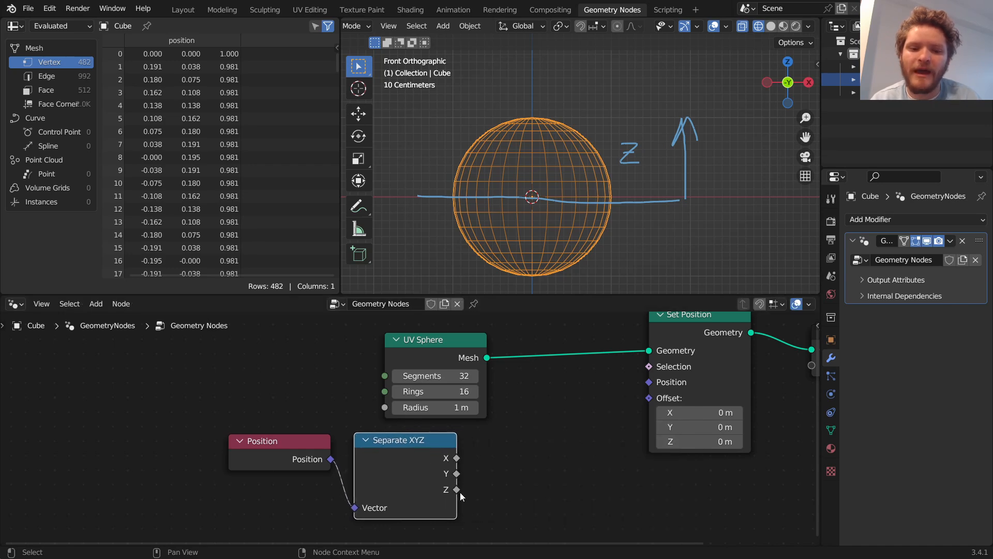
type("gr")
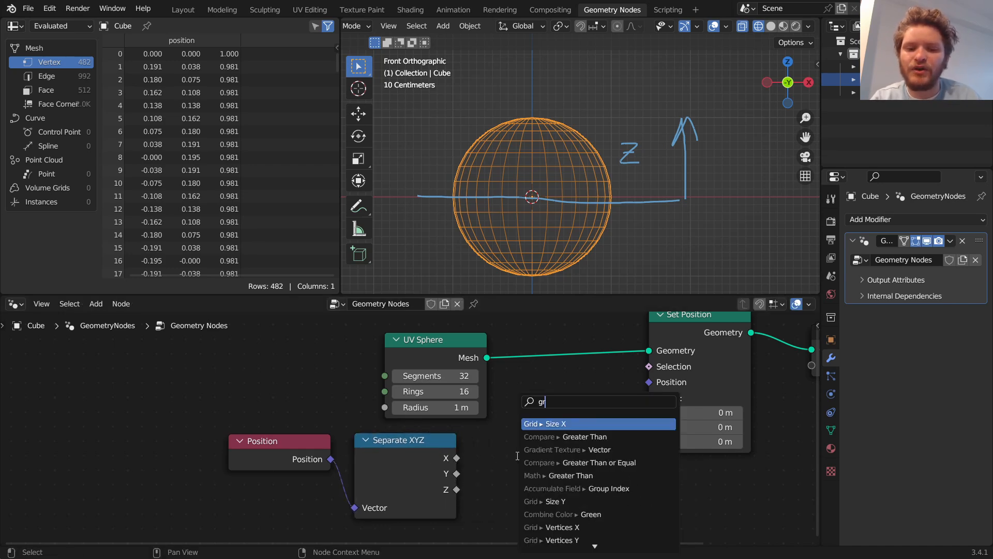
left_click(563, 475)
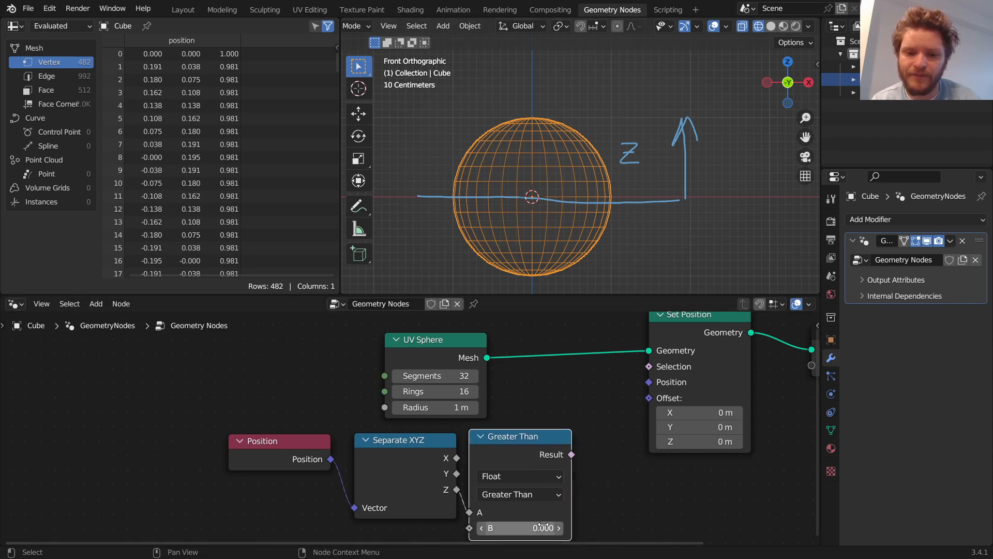
- Link Z into Greater Than, then use its Result as the Separate Geometry selection
left_click_drag(571, 455, 648, 366)
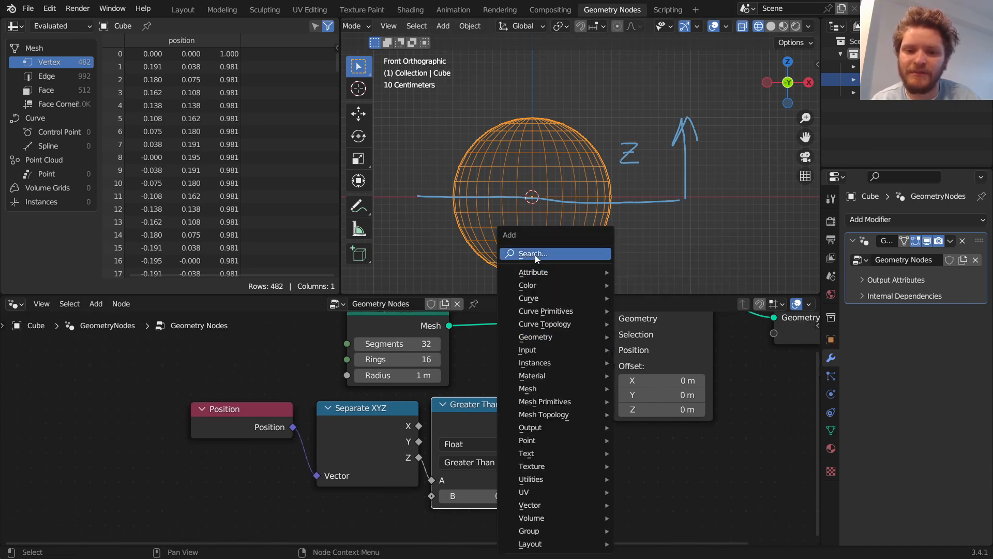
type("sep")
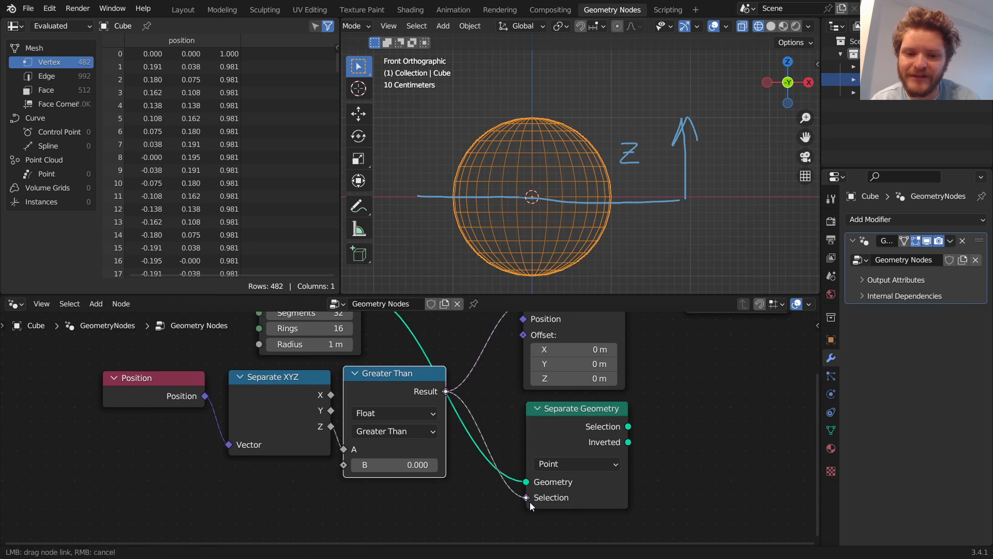
left_click_drag(446, 391, 526, 498)
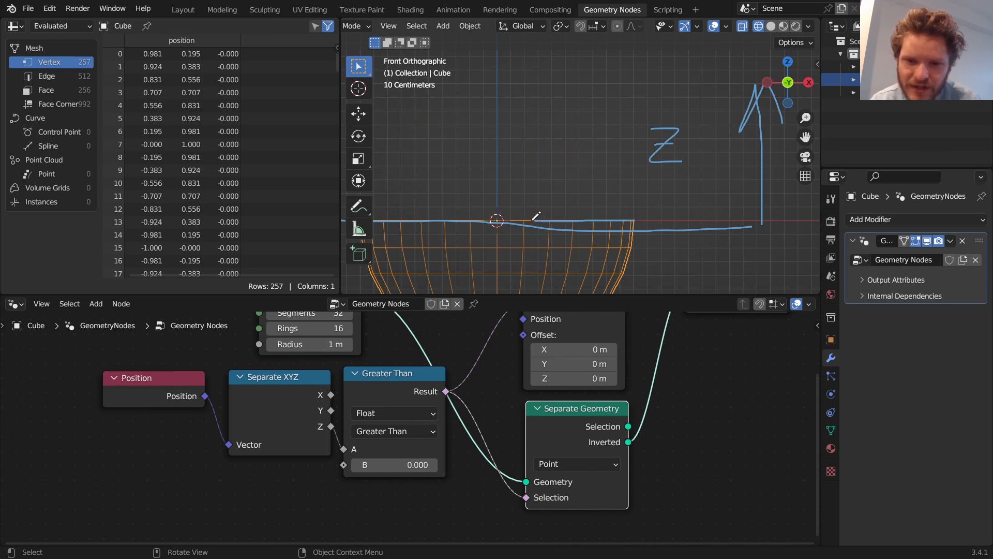
- Set the Greater Than threshold B to -0.01
left_click(393, 465)
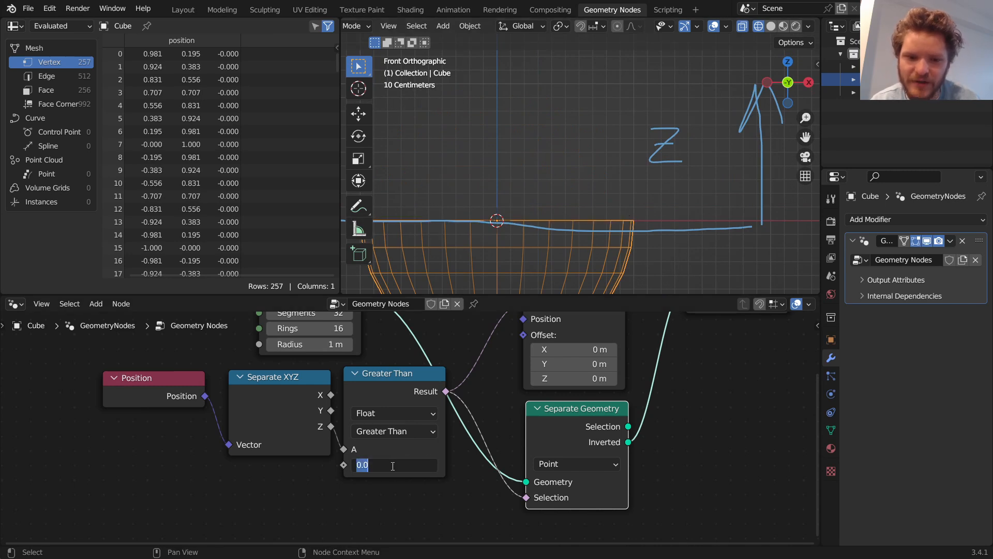
type("-.01")
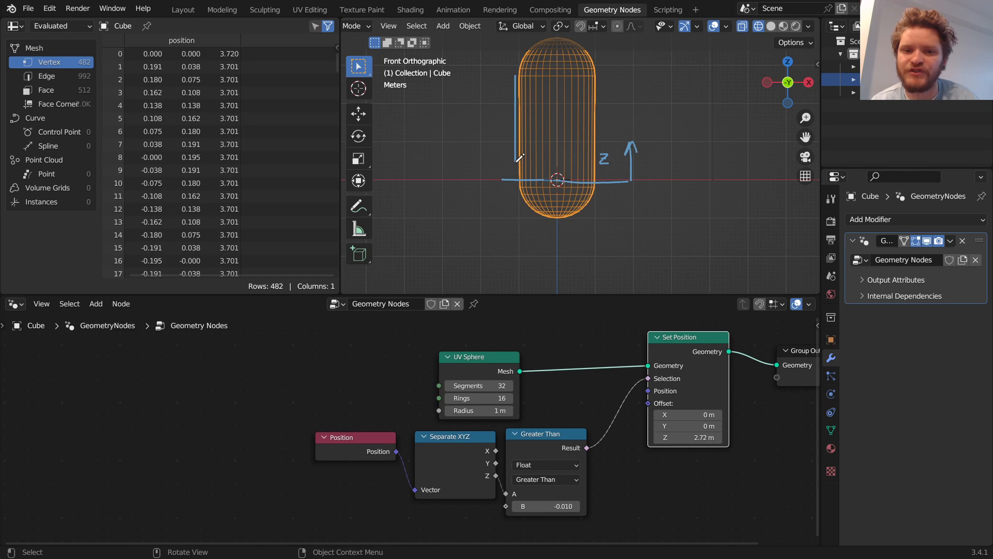
- Orbit the viewport to inspect the capsule in perspective
left_click_drag(571, 159, 601, 121)
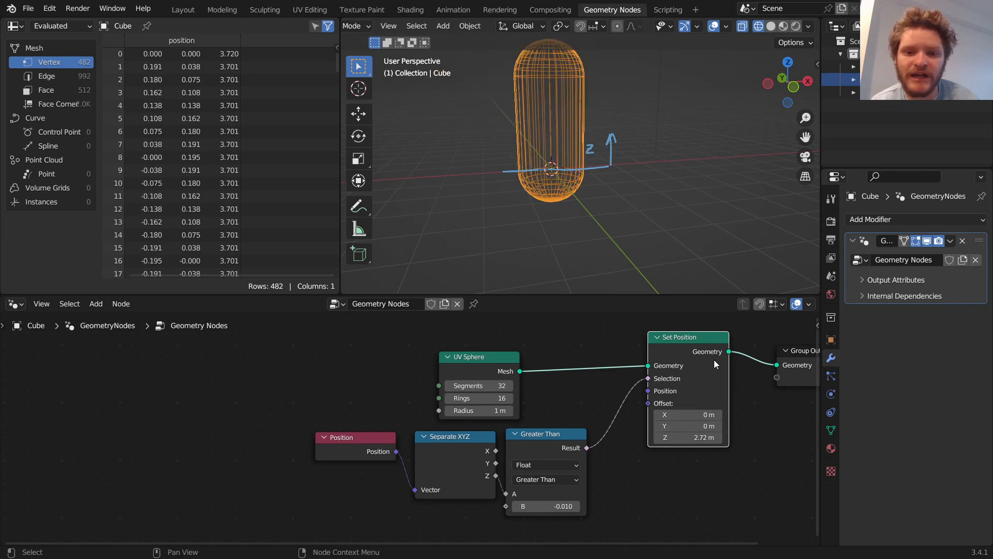
mouse_move(608, 374)
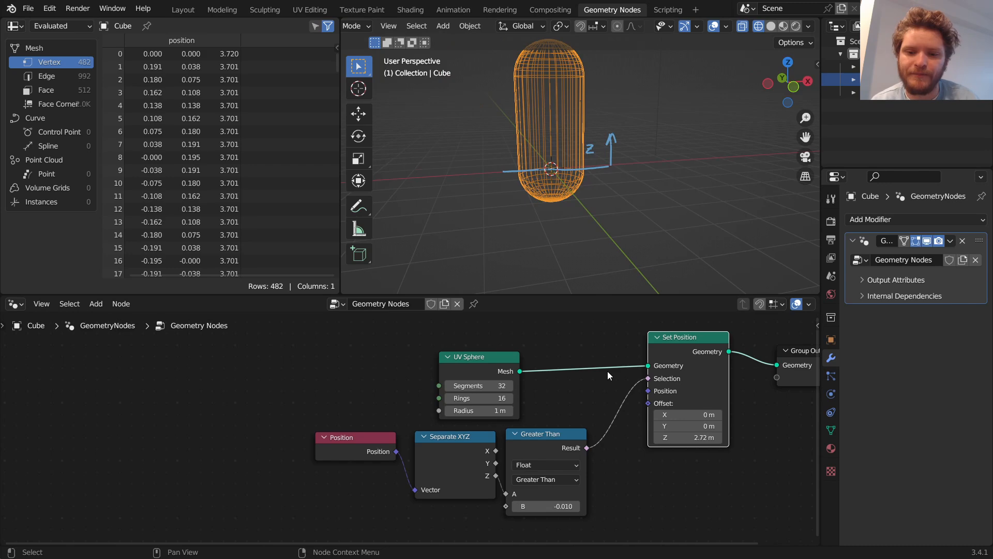
mouse_move(643, 222)
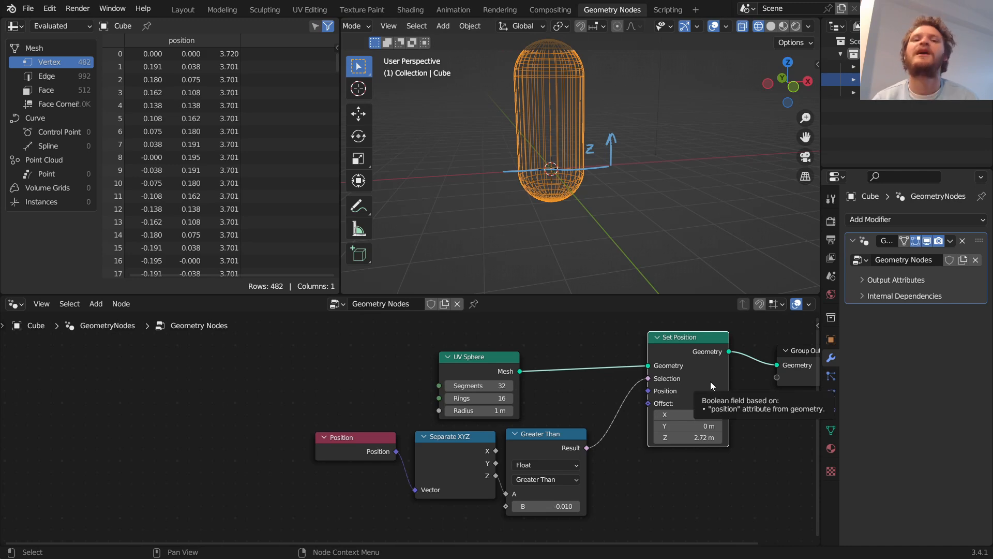
mouse_move(610, 158)
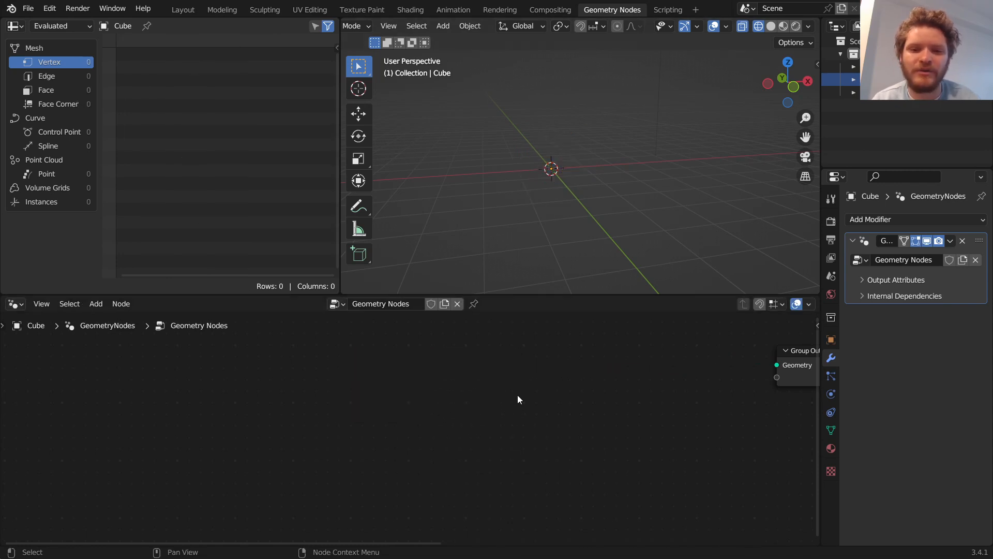
- Add a Cube mesh node with 6 vertices per axis feeding the Group Output
type("cub")
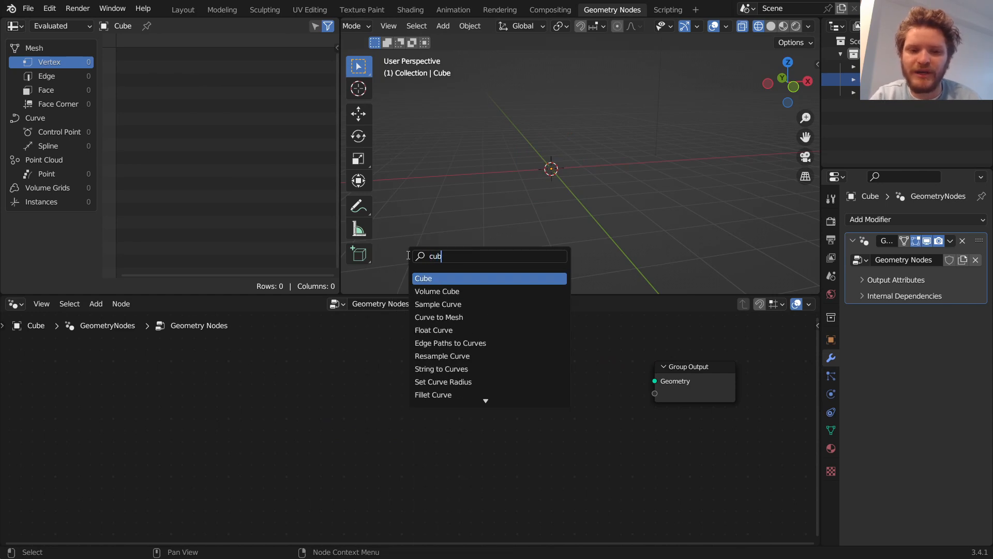
left_click(423, 277)
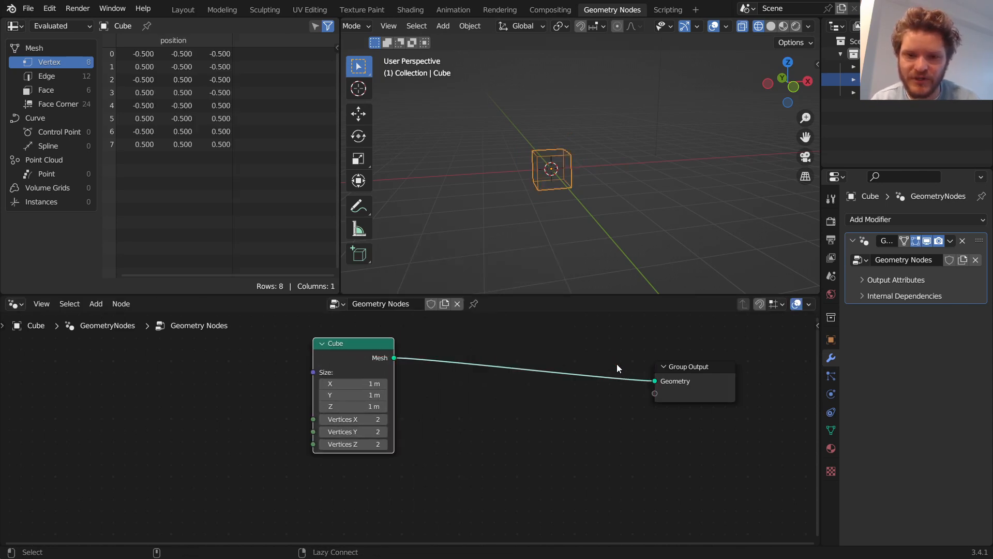
left_click_drag(618, 368, 583, 348)
type("set")
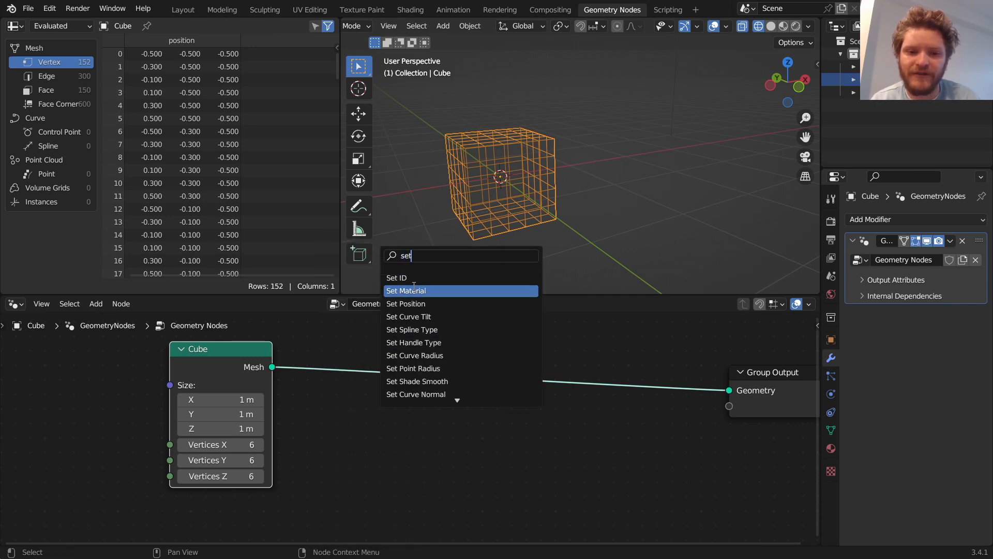
- Add a Set Position node and a vector Add node feeding its Position input
left_click(405, 304)
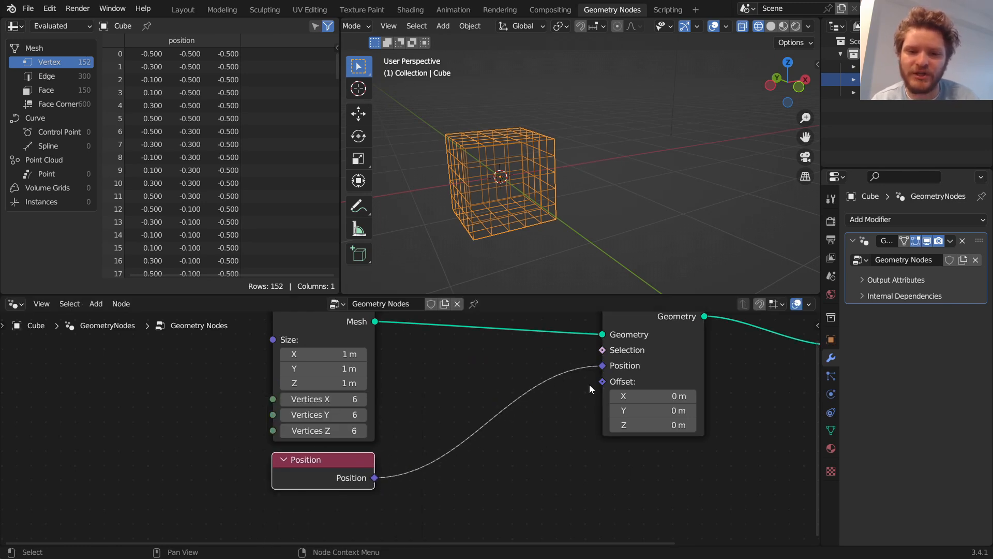
type("vec")
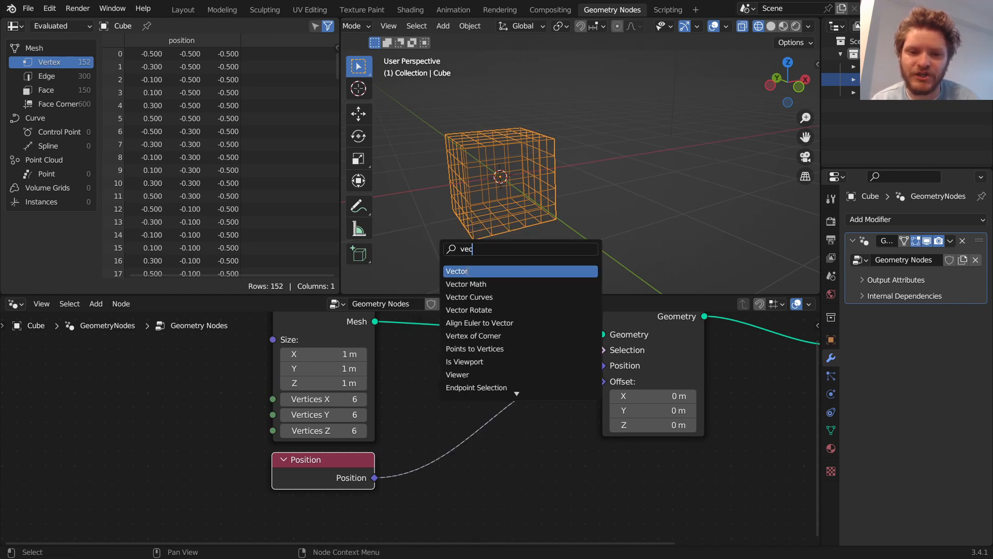
left_click(466, 284)
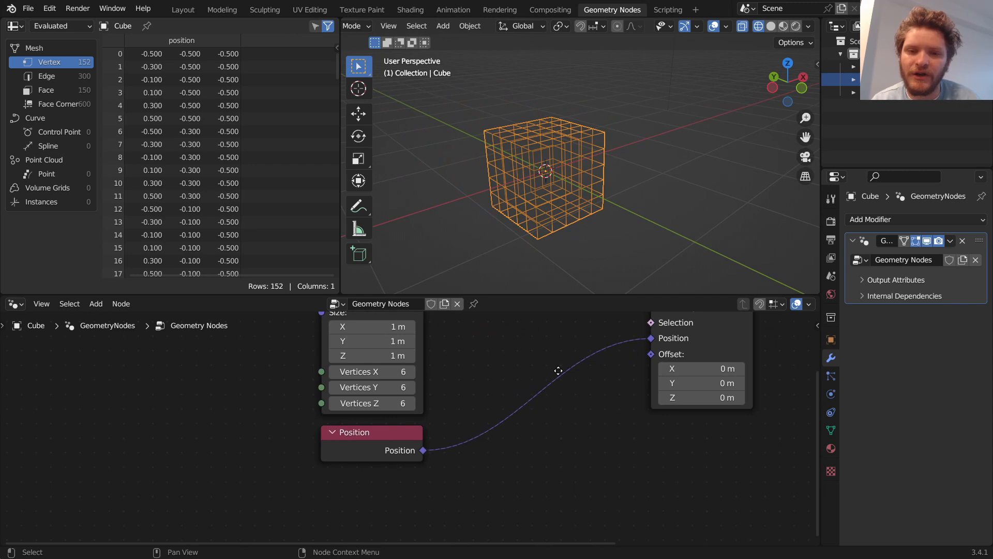
type("vec")
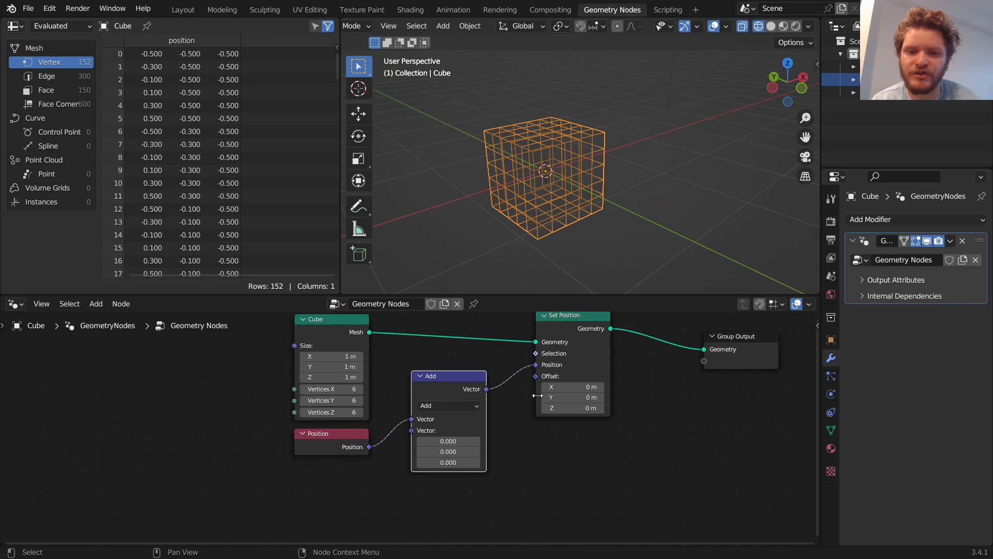
- View from above, switch the vector node to Multiply and set it to (1, 1, 0)
left_click(788, 62)
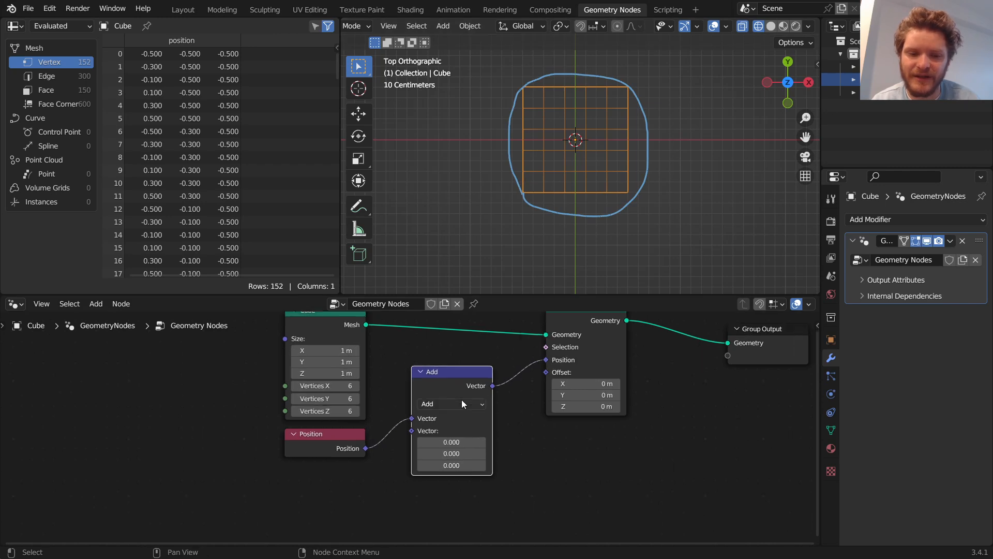
left_click(451, 403)
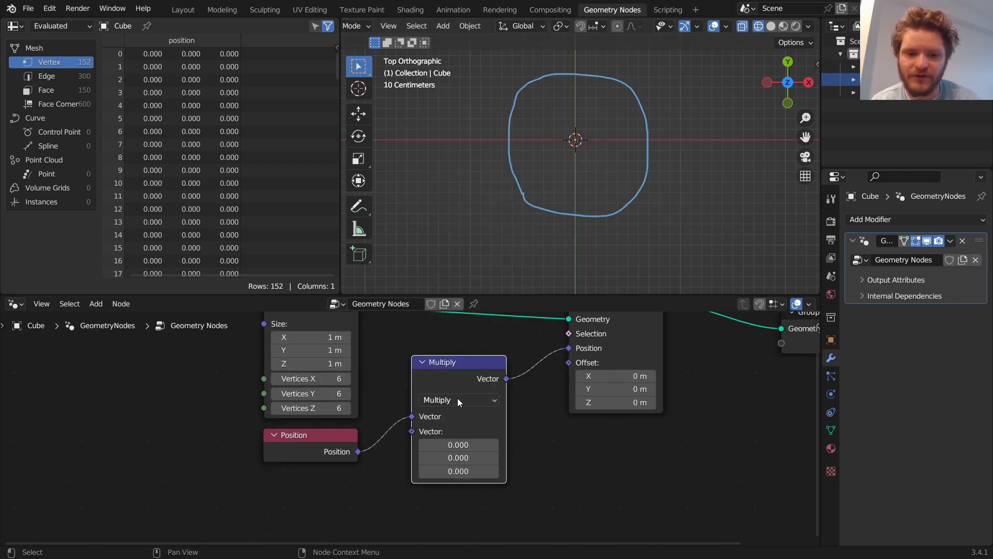
left_click(458, 444)
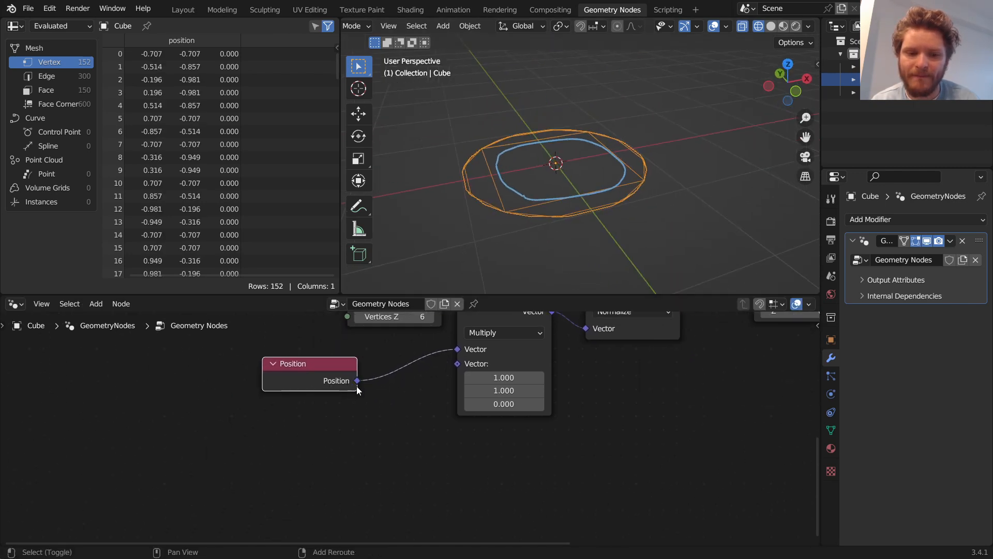
- Add two Separate XYZ nodes and a Combine XYZ node
type("se")
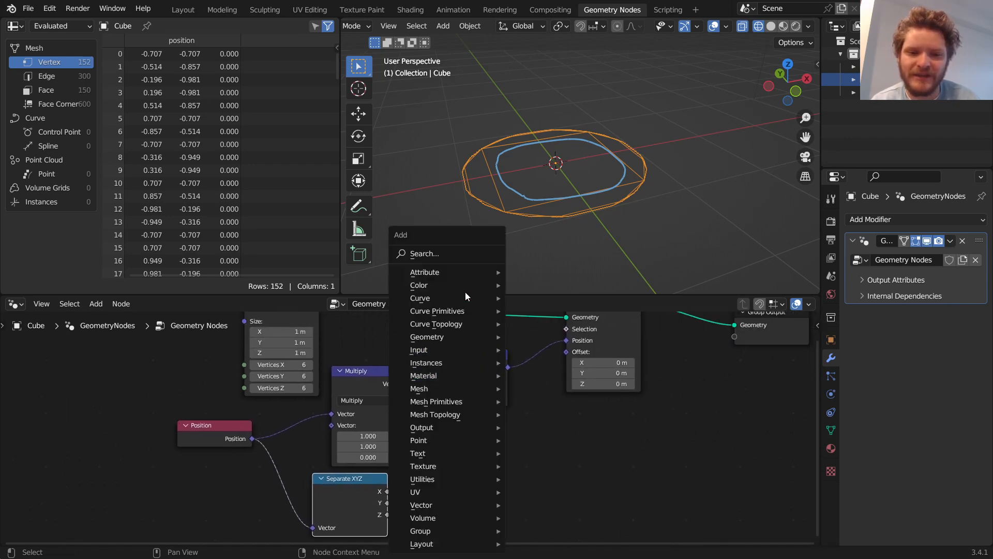
type("se")
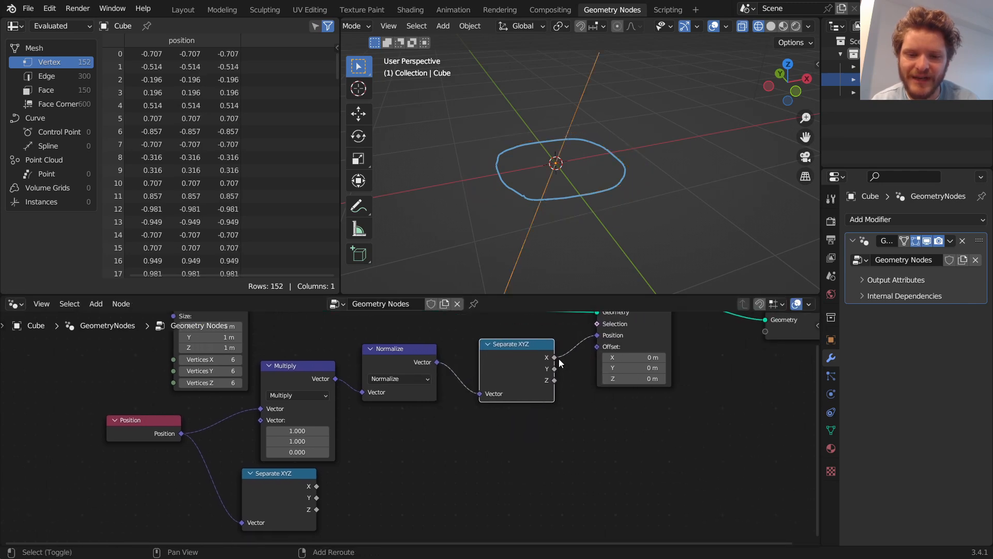
type("combine")
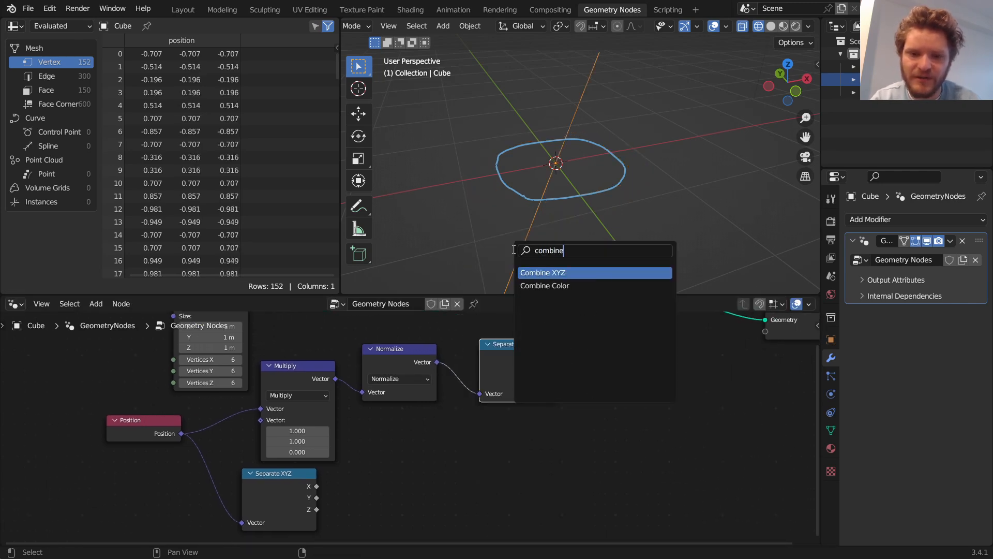
left_click(543, 272)
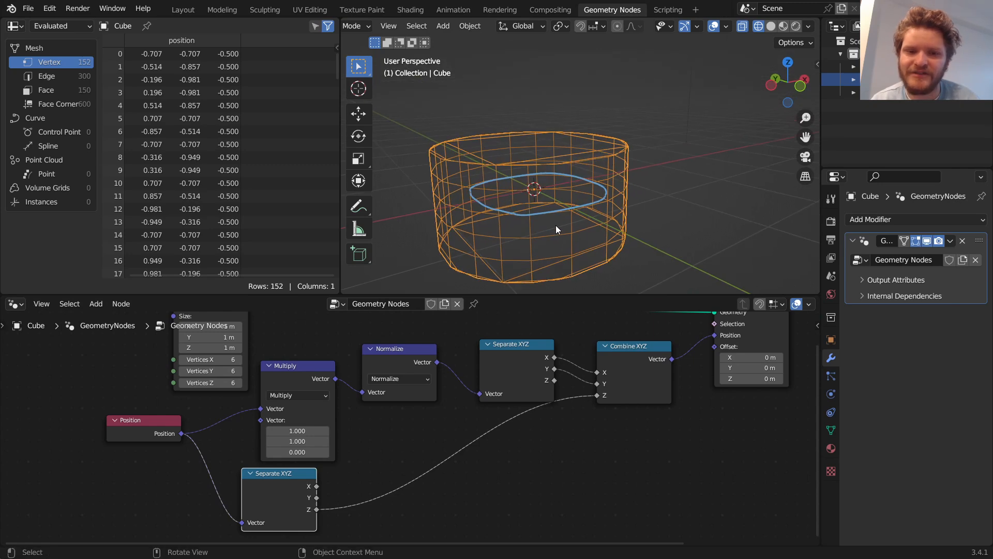
mouse_move(454, 167)
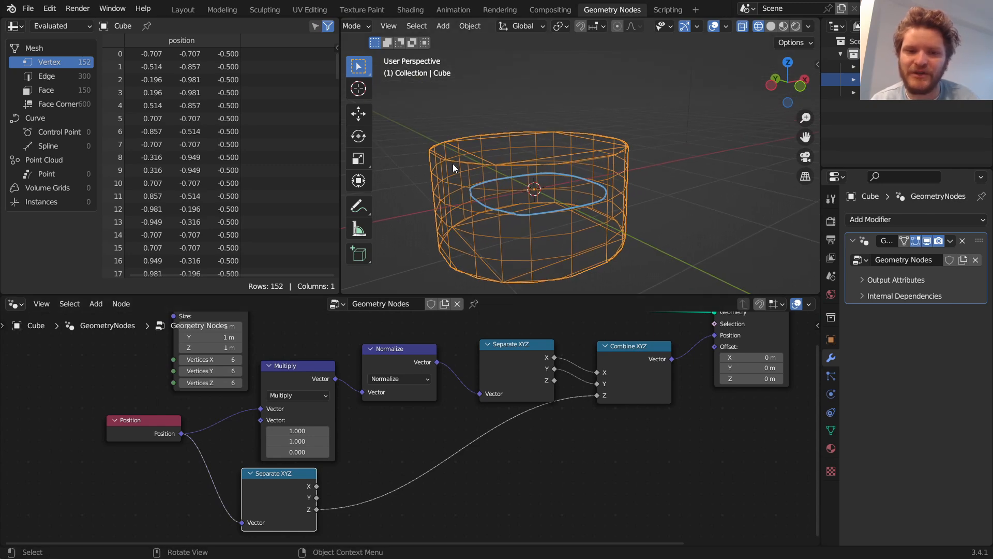